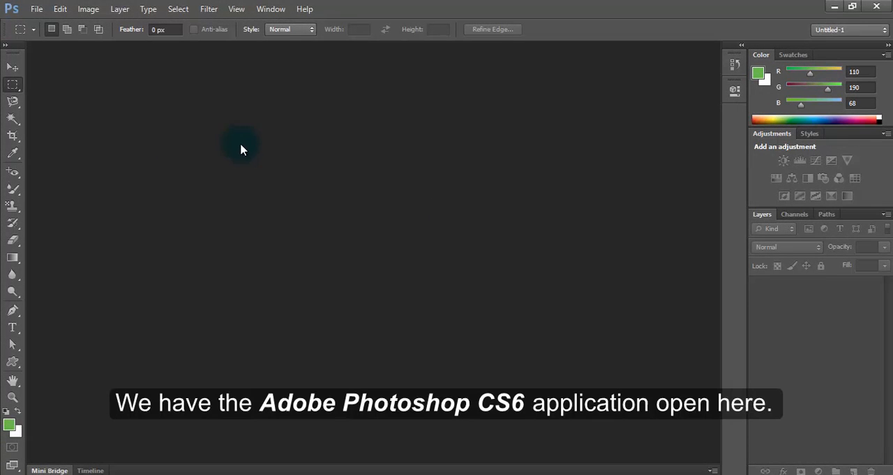
mouse_move(222, 195)
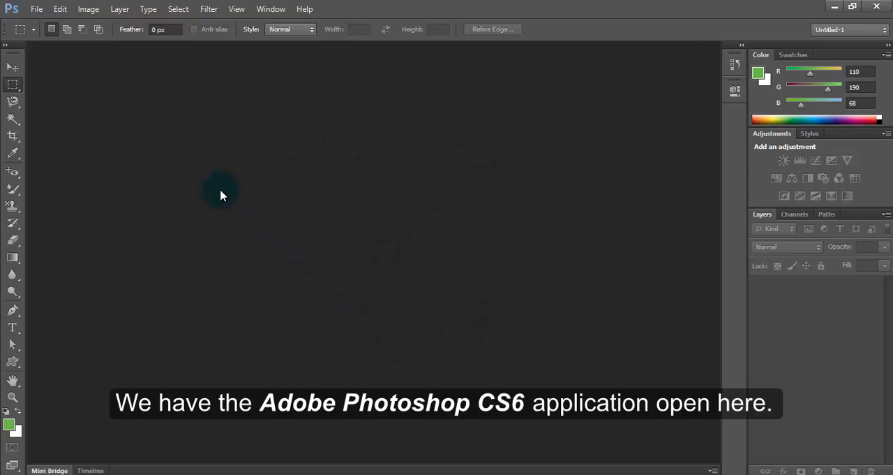
mouse_move(290, 175)
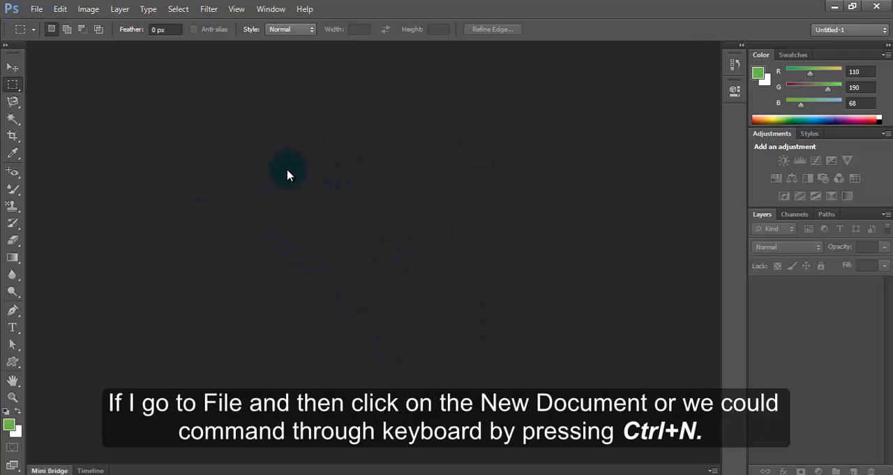
Open the File menu in the empty Photoshop workspace.
left_click(36, 9)
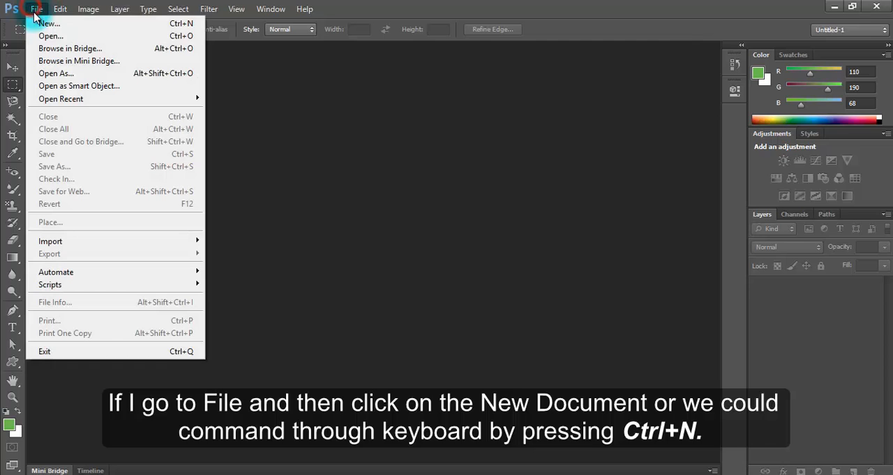
mouse_move(49, 23)
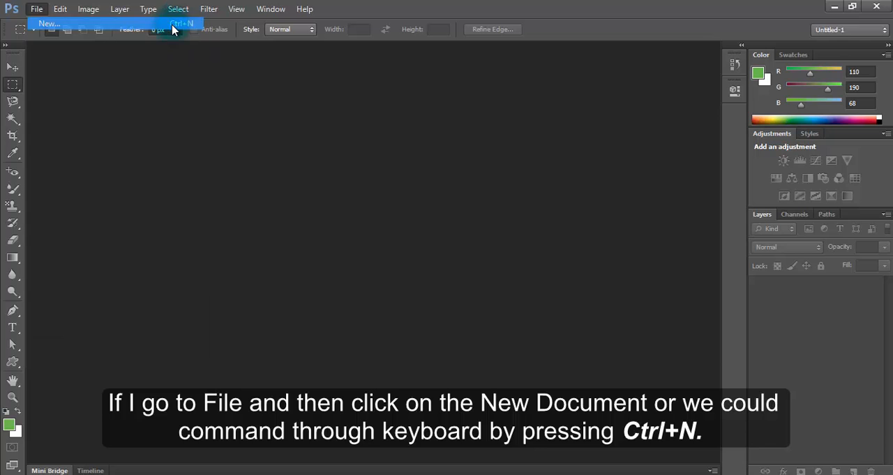
Start a new document named 'Systech Digital'.
left_click(49, 23)
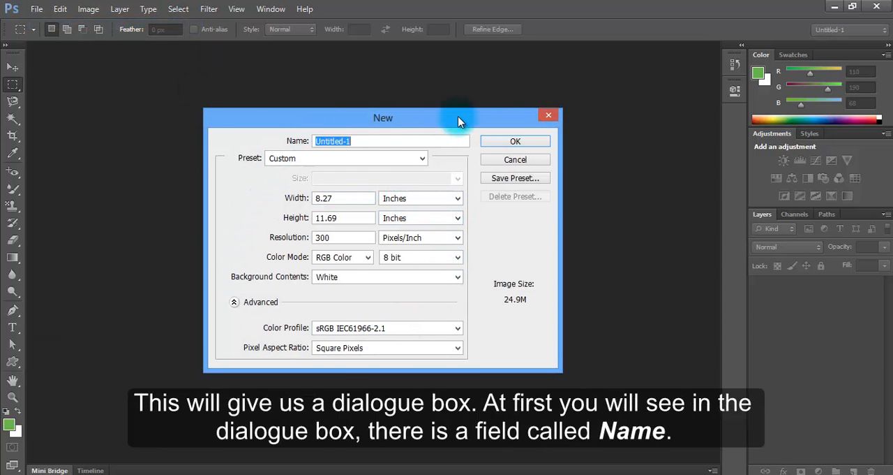
mouse_move(267, 173)
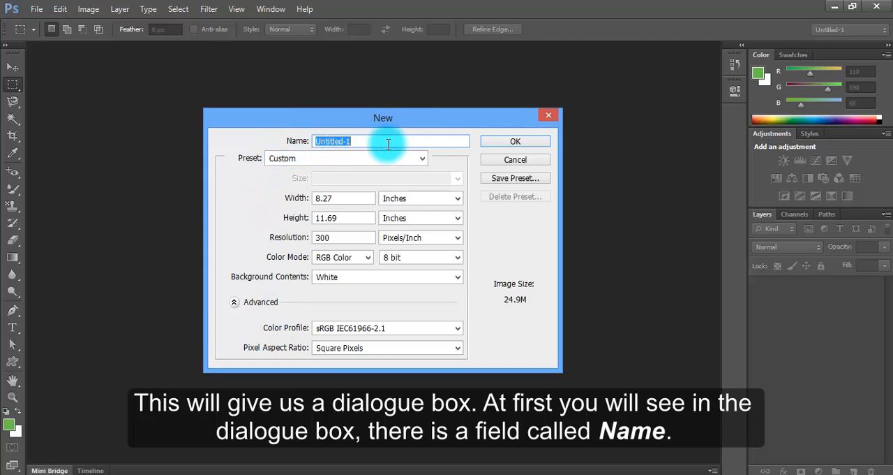
mouse_move(417, 136)
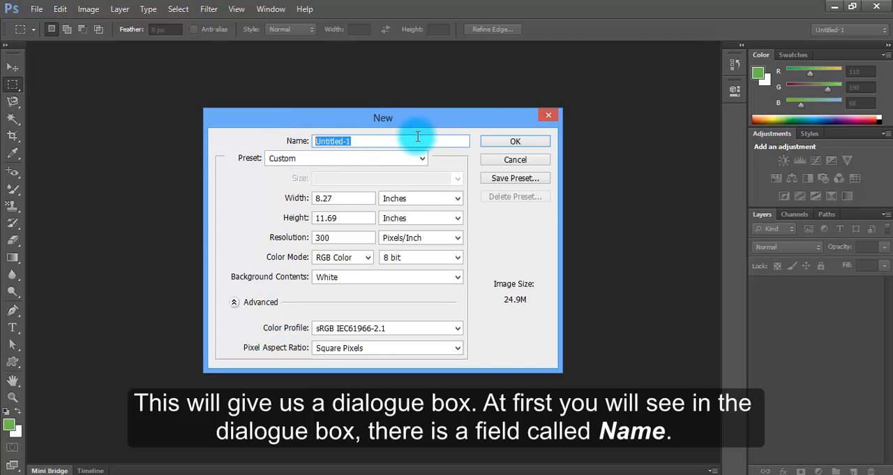
type("S")
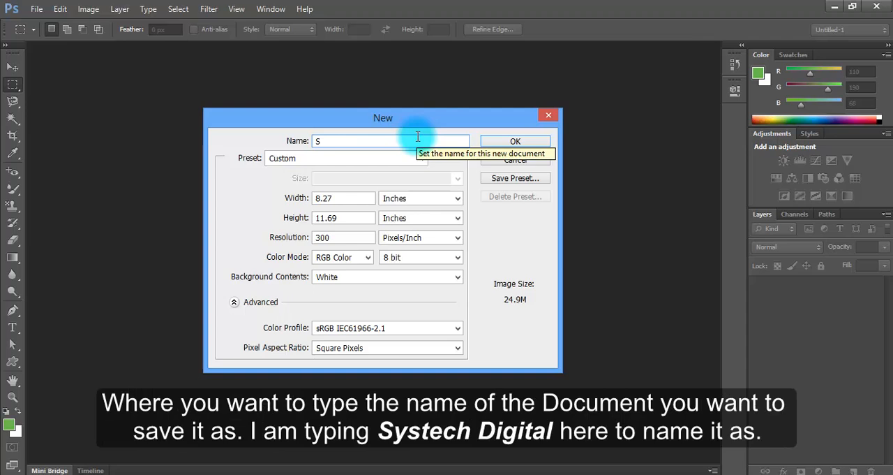
type("ystech D")
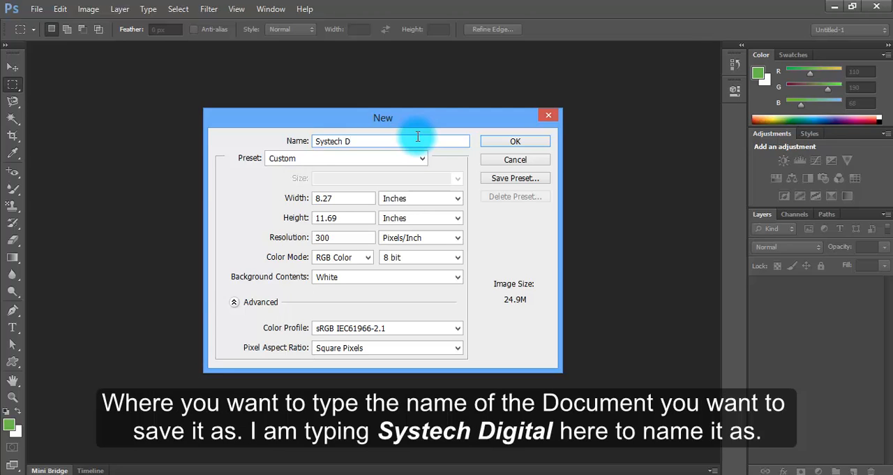
type("i")
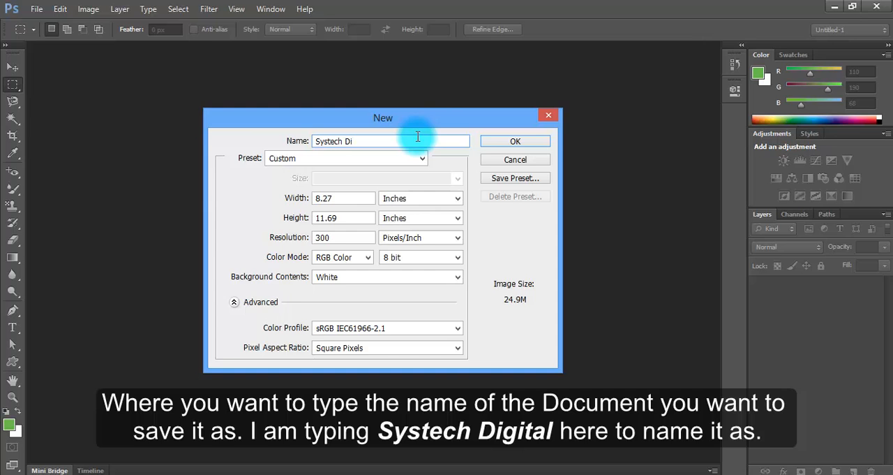
type("sital")
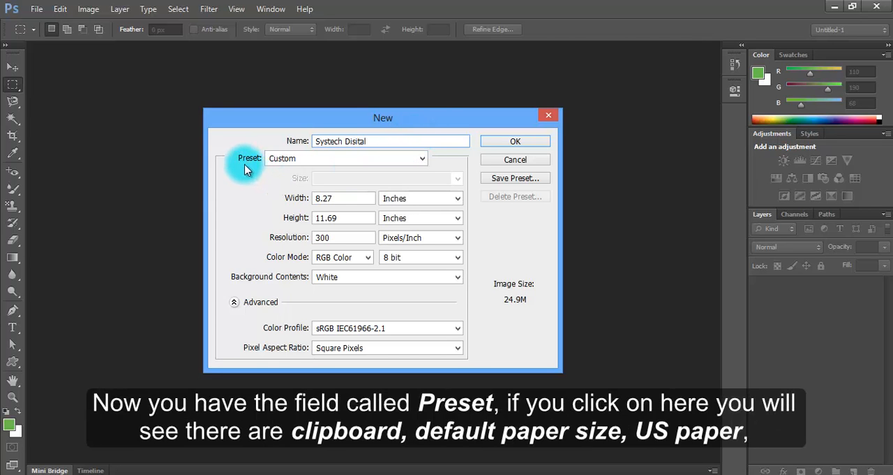
Choose the International Paper preset for an A4 210 × 297 mm page.
left_click(422, 158)
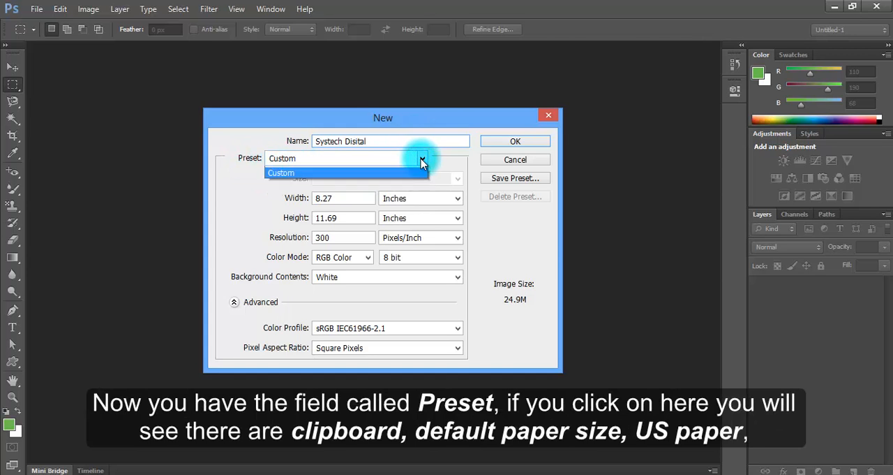
left_click(422, 157)
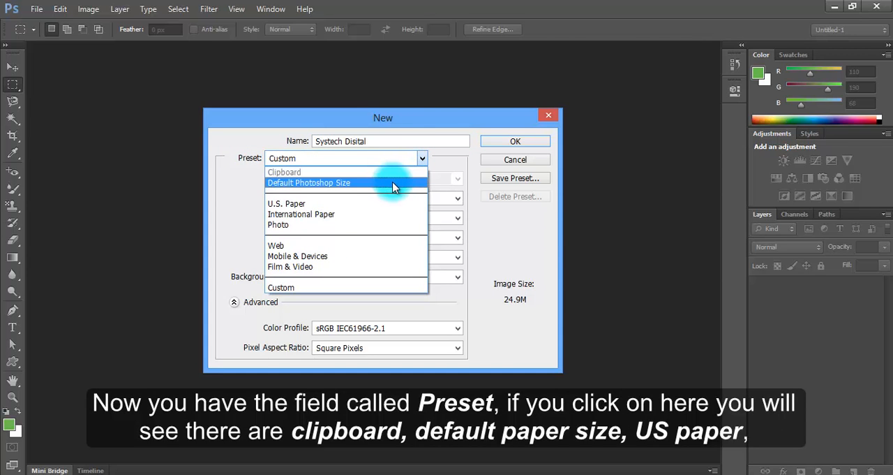
mouse_move(391, 203)
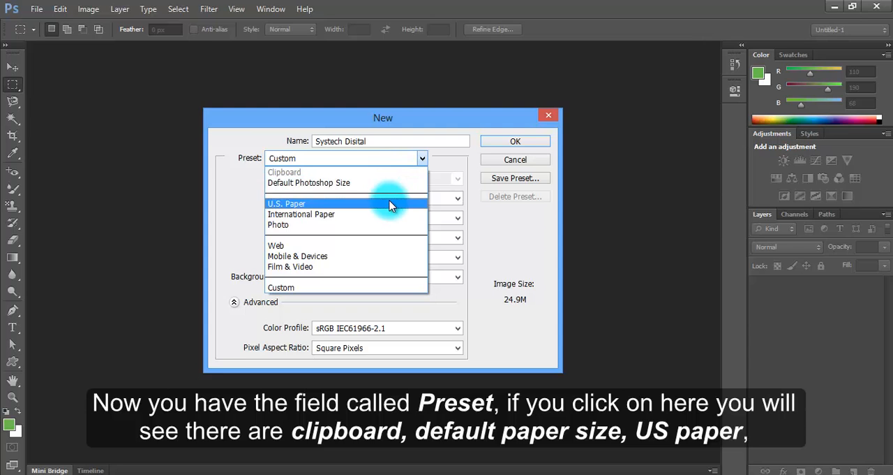
mouse_move(387, 223)
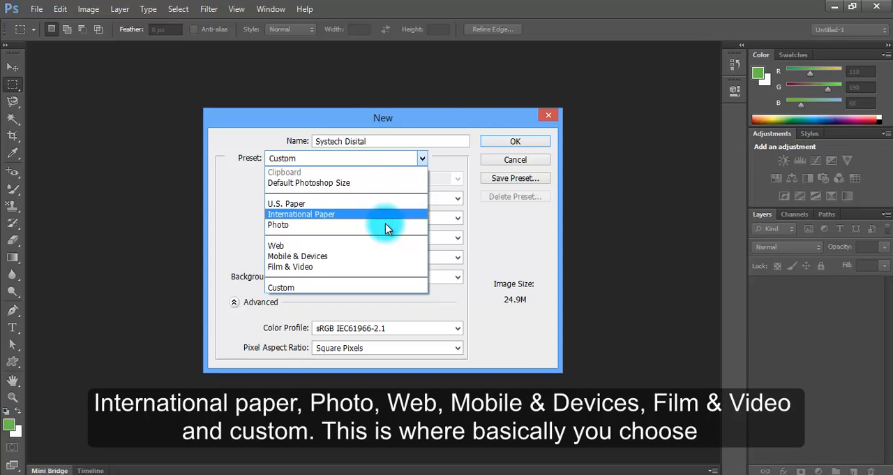
mouse_move(388, 245)
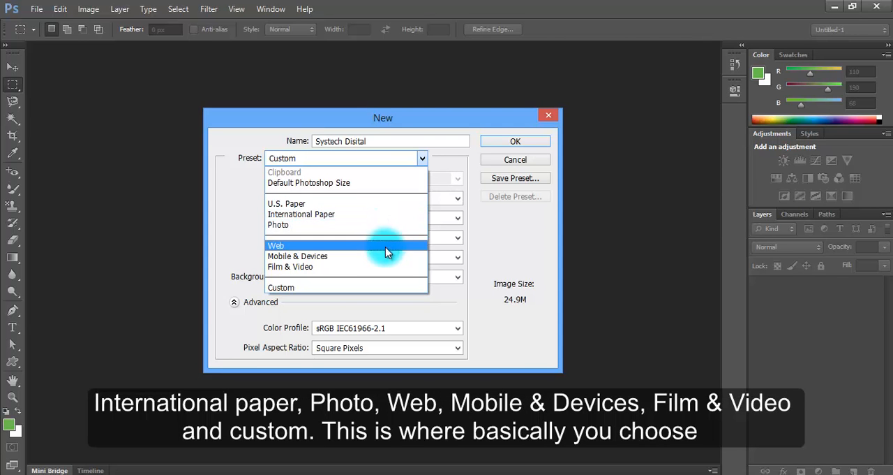
mouse_move(388, 287)
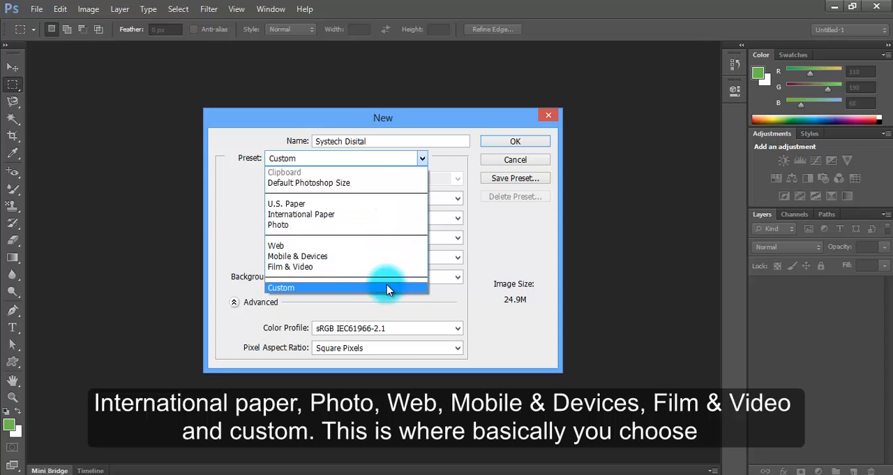
mouse_move(377, 184)
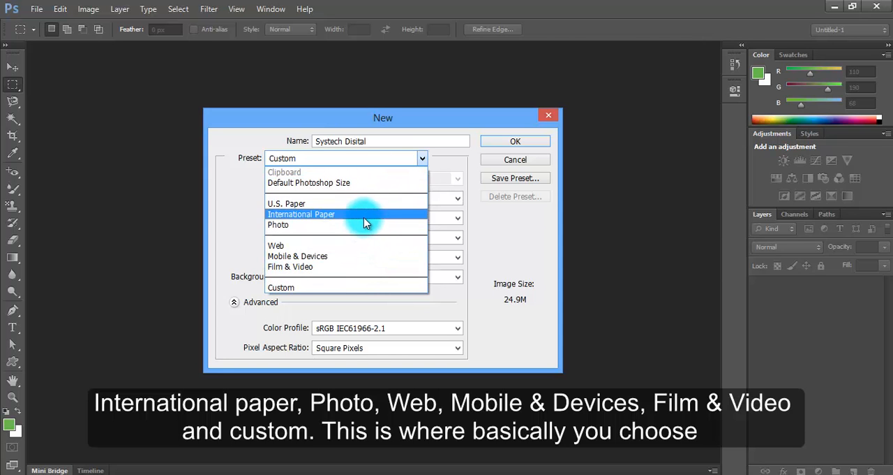
mouse_move(380, 219)
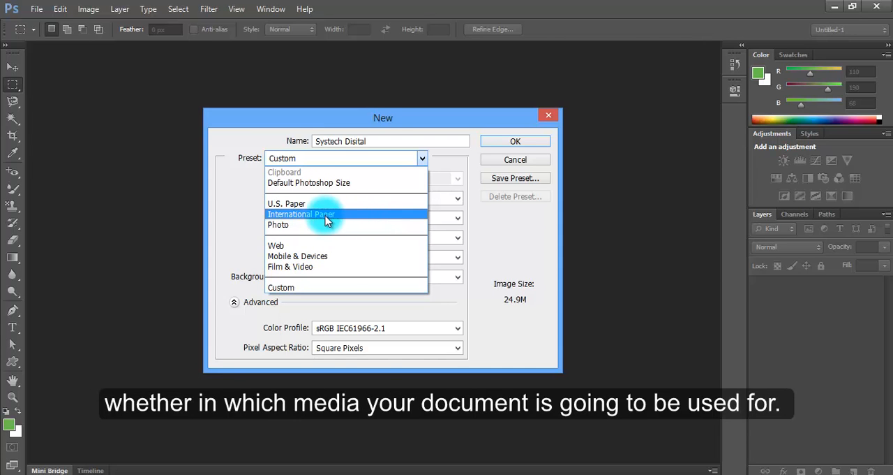
left_click(301, 213)
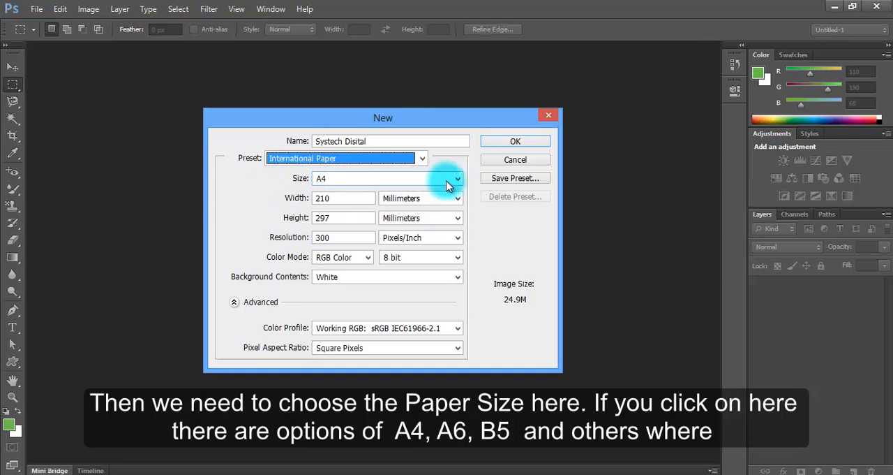
left_click(457, 178)
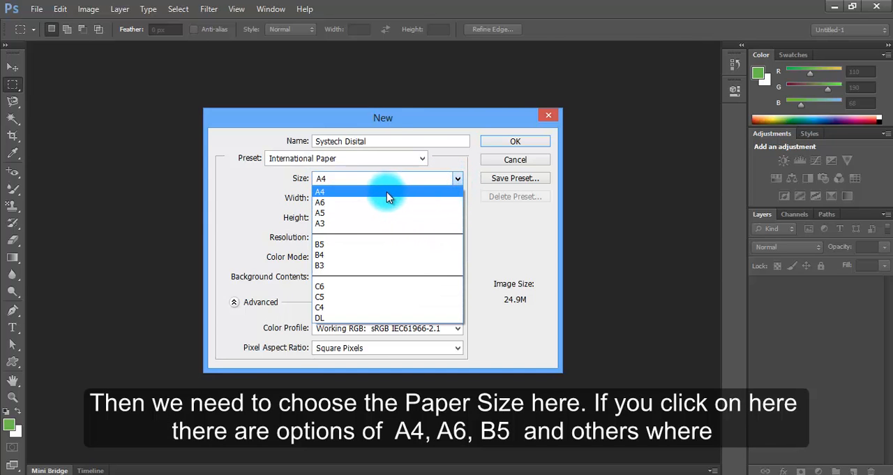
mouse_move(337, 255)
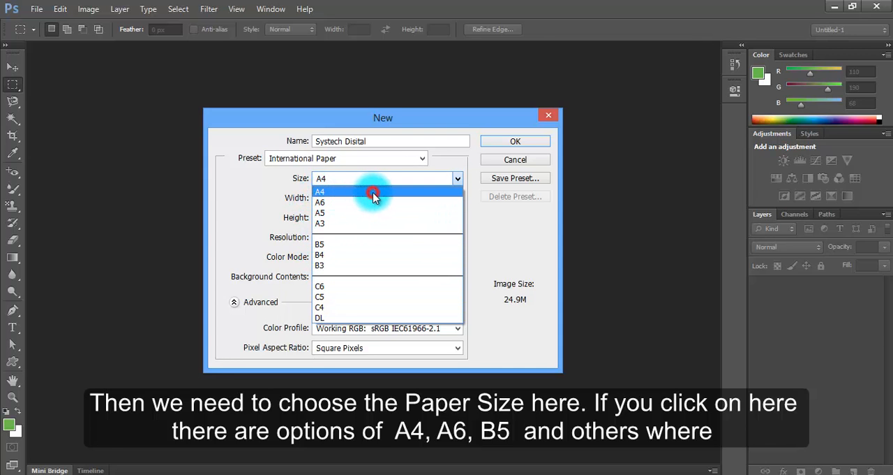
left_click(319, 191)
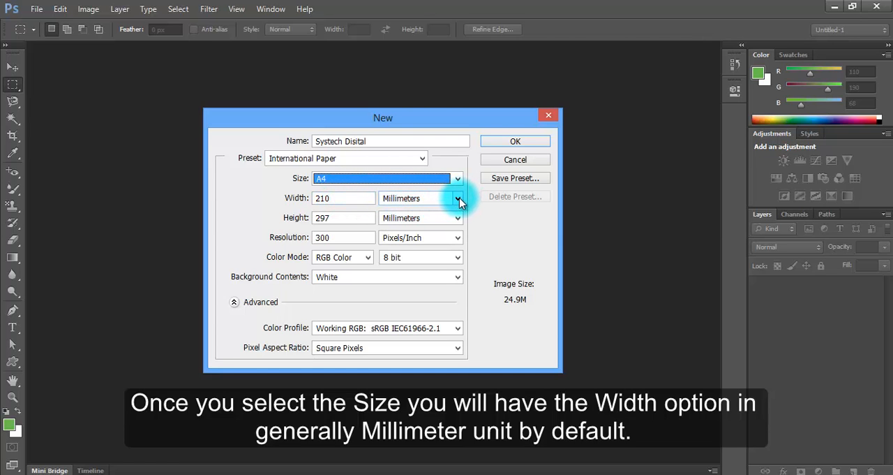
Switch the width unit to inches, giving 8.268 × 11.693 inches.
left_click(457, 198)
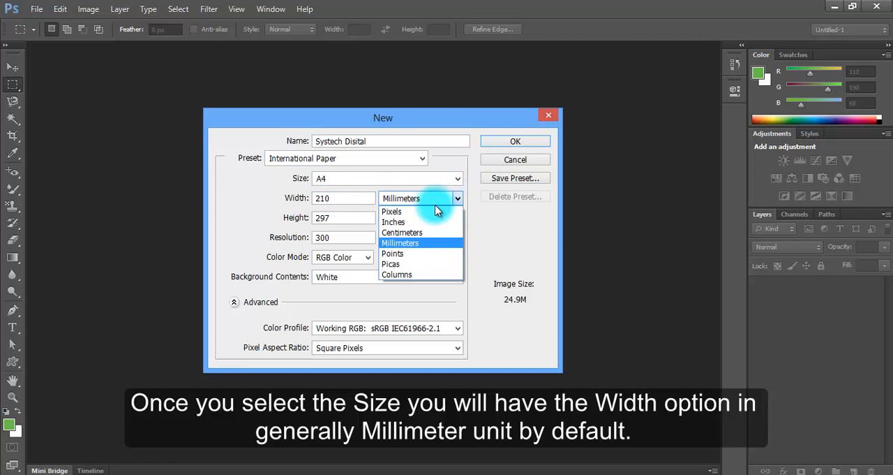
mouse_move(394, 222)
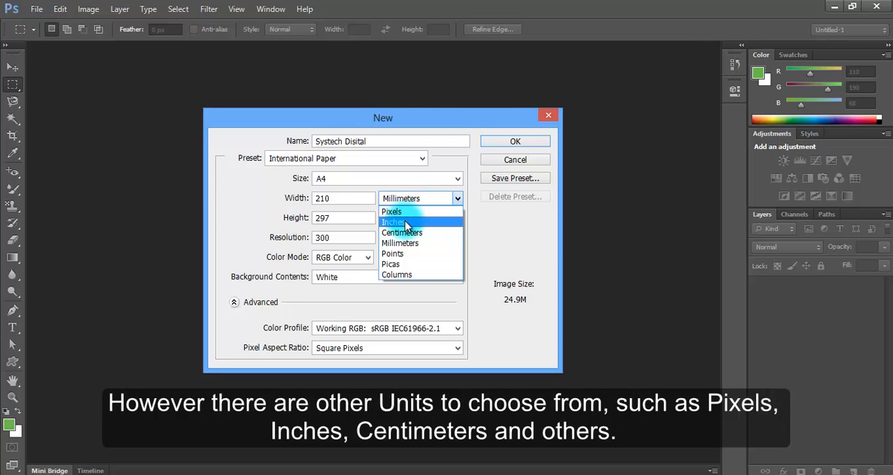
mouse_move(402, 232)
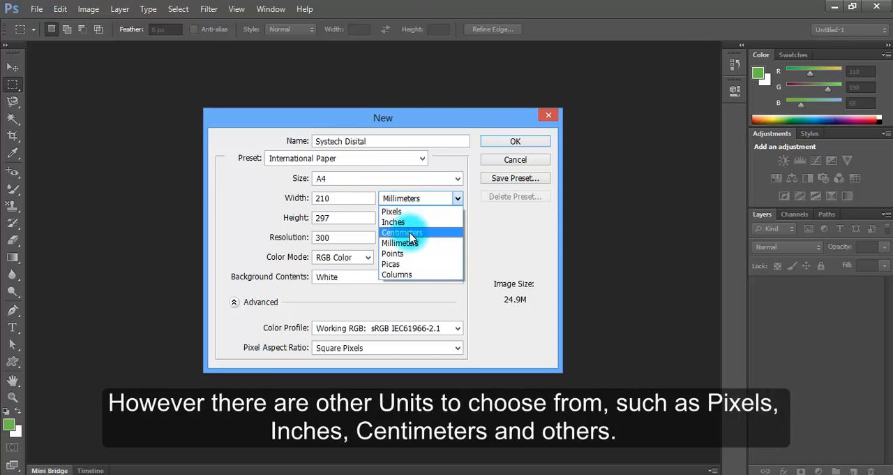
mouse_move(393, 254)
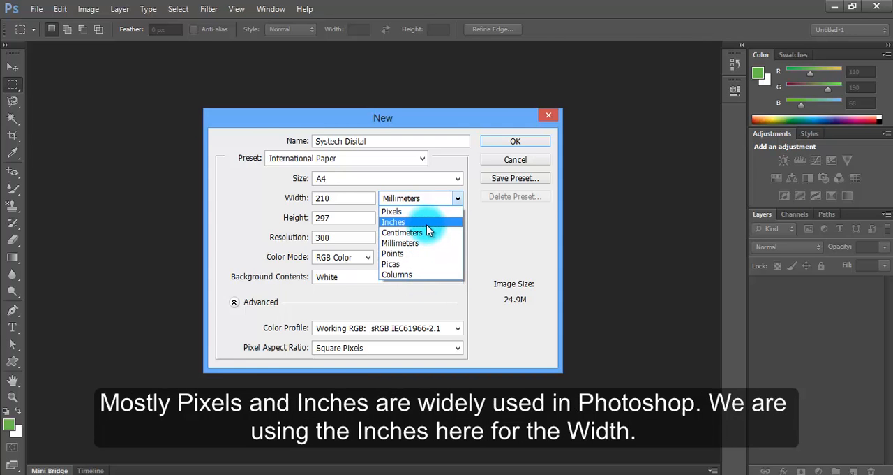
left_click(393, 221)
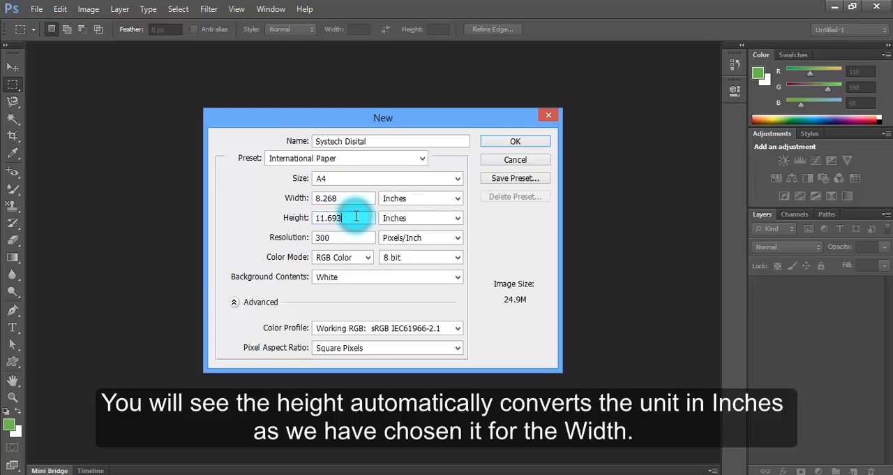
Browse the paper sizes, trying A5 and B5 before another size.
left_click(457, 178)
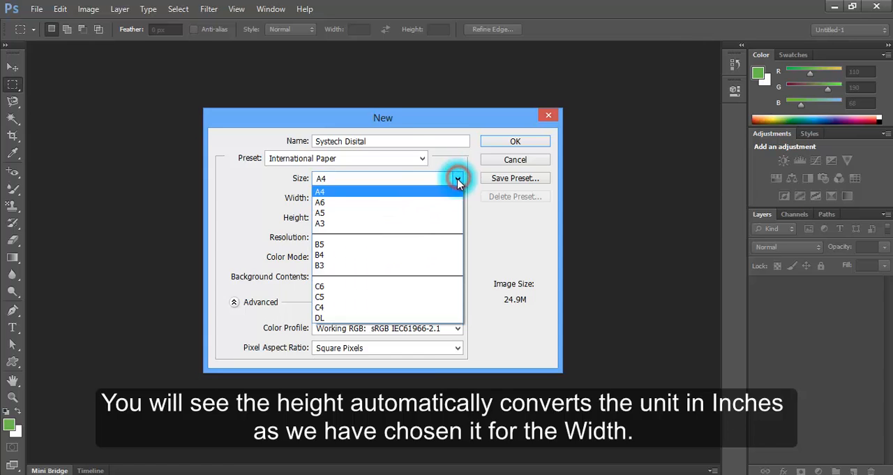
left_click(320, 202)
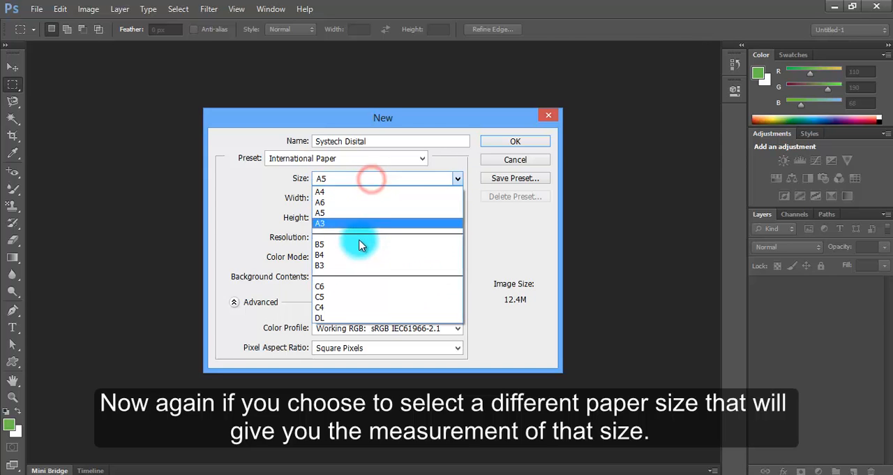
left_click(319, 244)
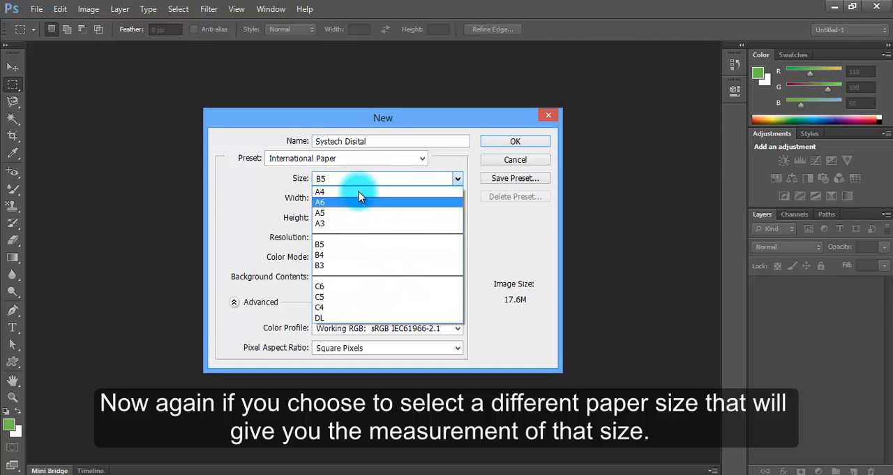
left_click(320, 191)
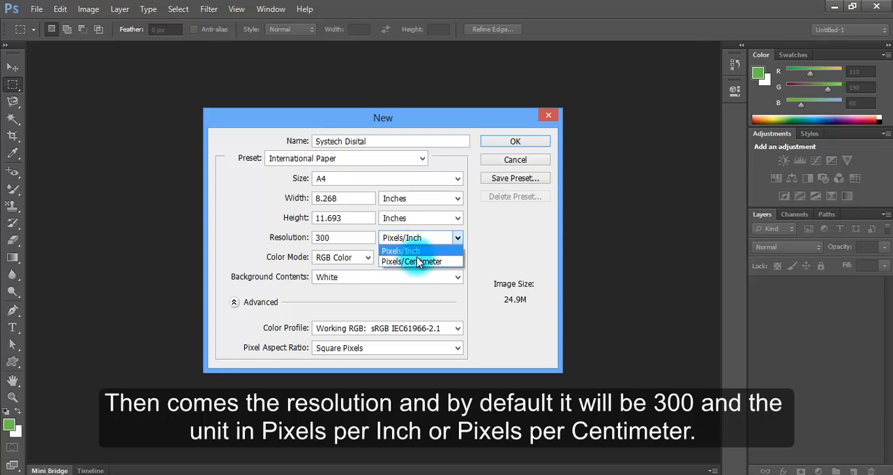
Set resolution to 300 pixels/inch after trying 120 and 200.
left_click(400, 250)
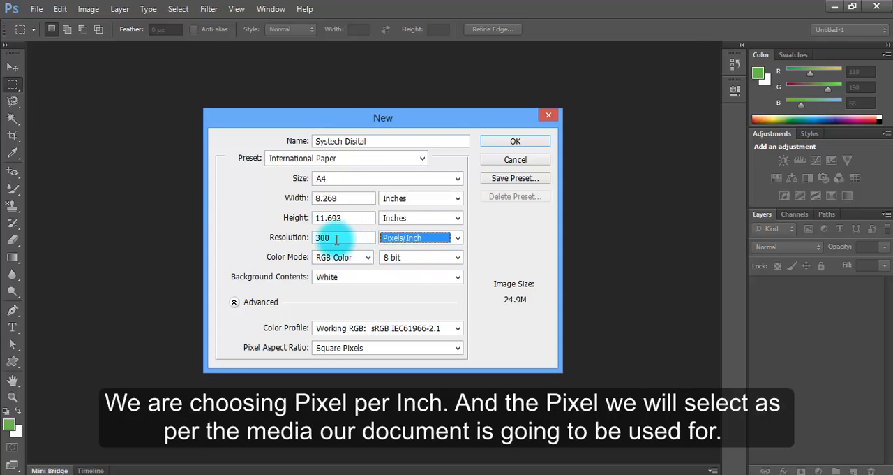
left_click(355, 236)
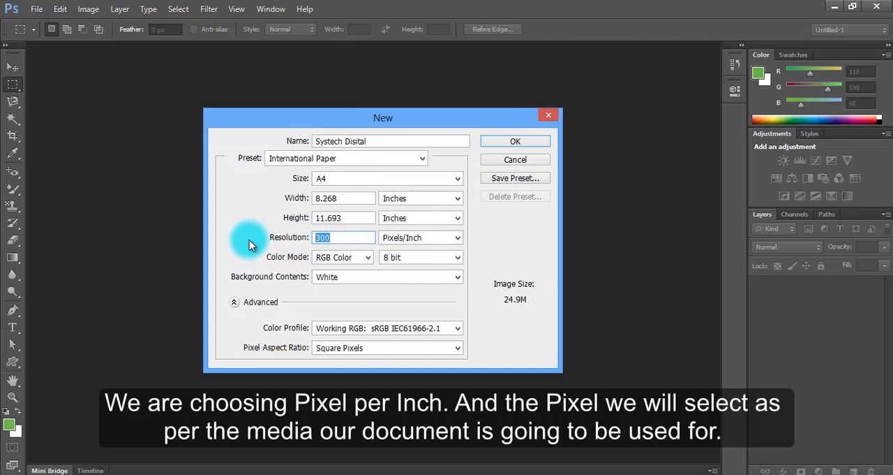
type("120")
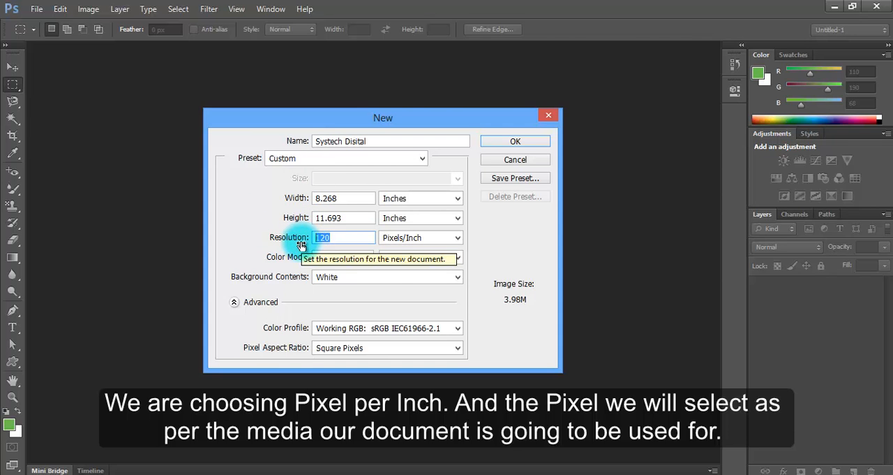
type("200")
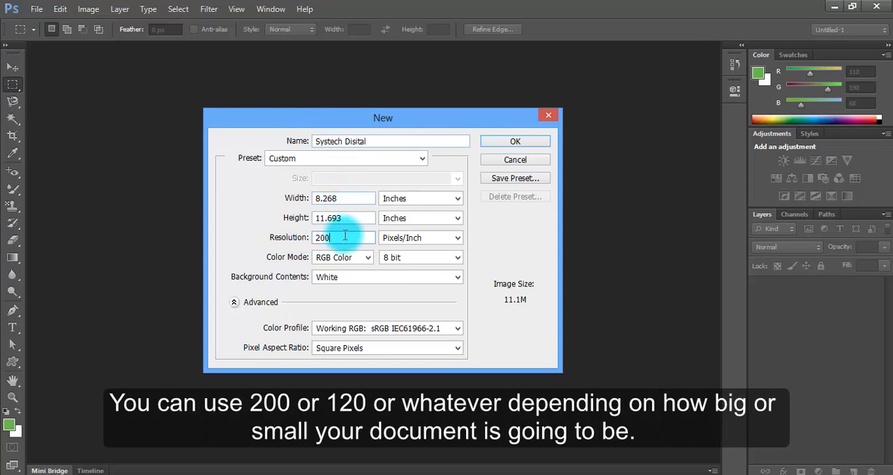
type("120")
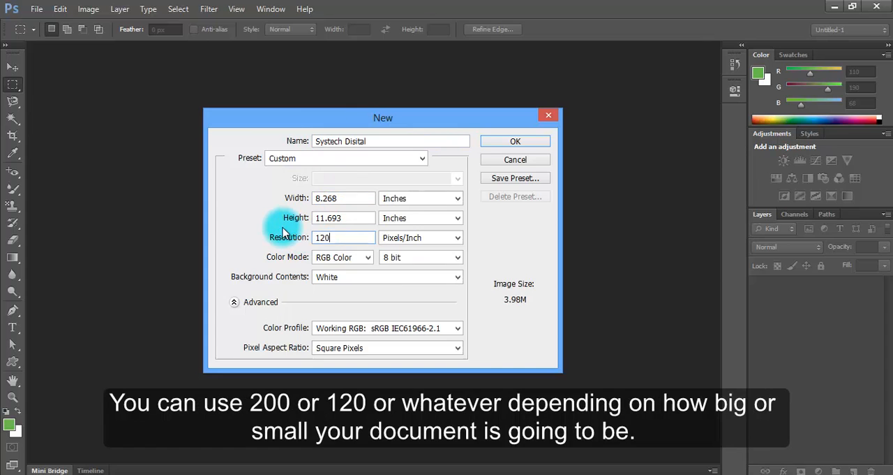
triple_click(344, 237)
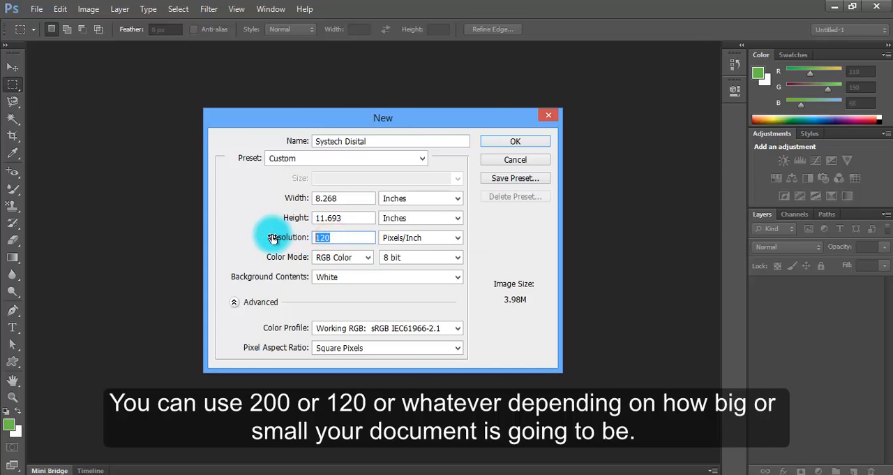
type("300")
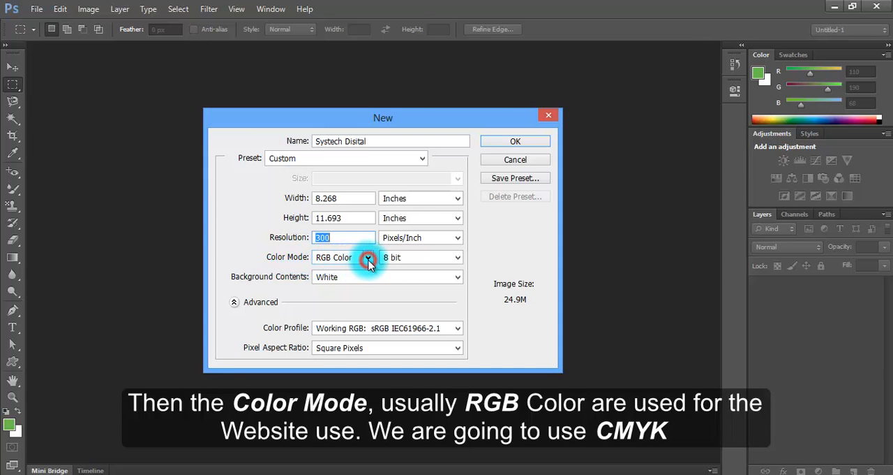
Set the color mode to CMYK Color with 8 bits per channel.
left_click(342, 256)
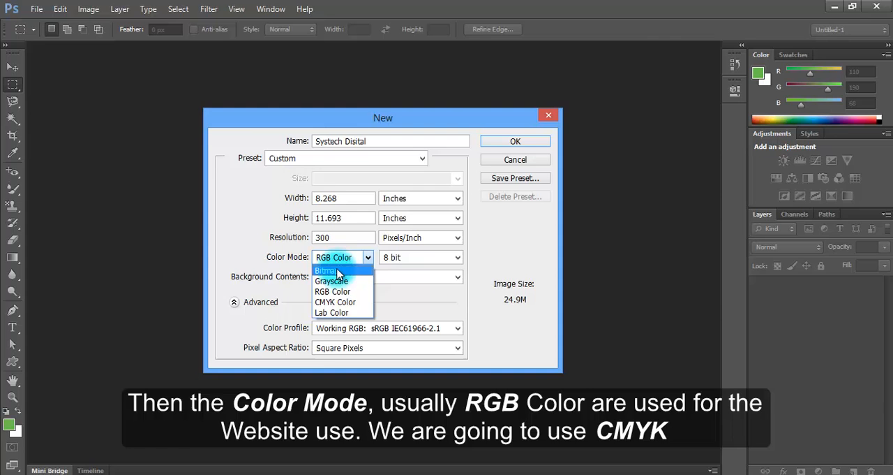
mouse_move(331, 301)
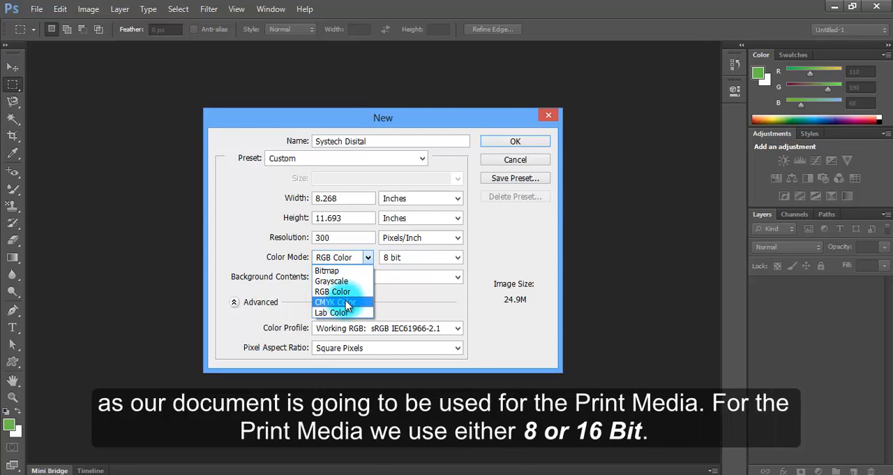
left_click(332, 291)
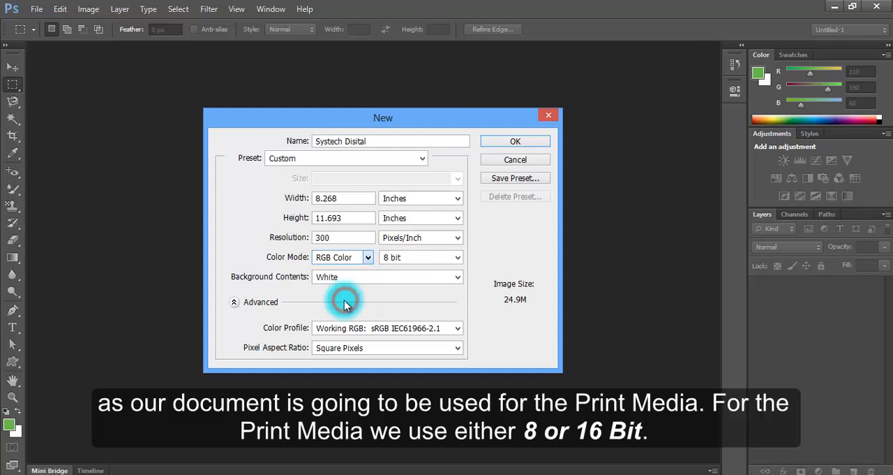
left_click(342, 257)
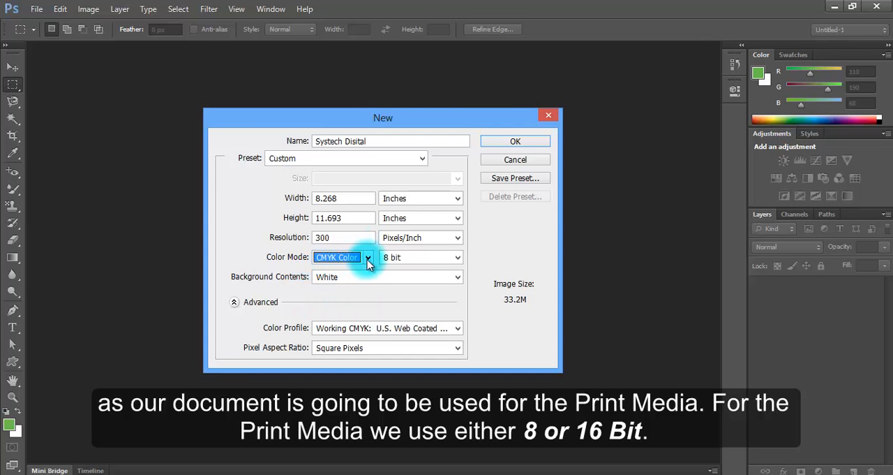
left_click(457, 257)
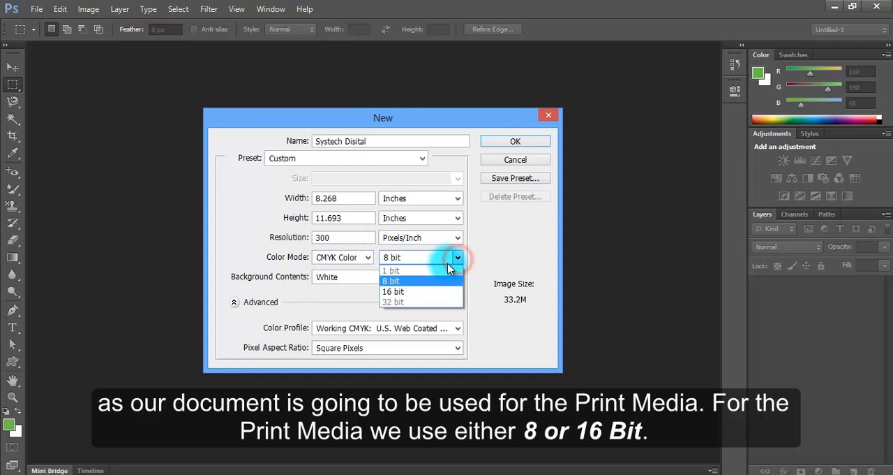
left_click(391, 280)
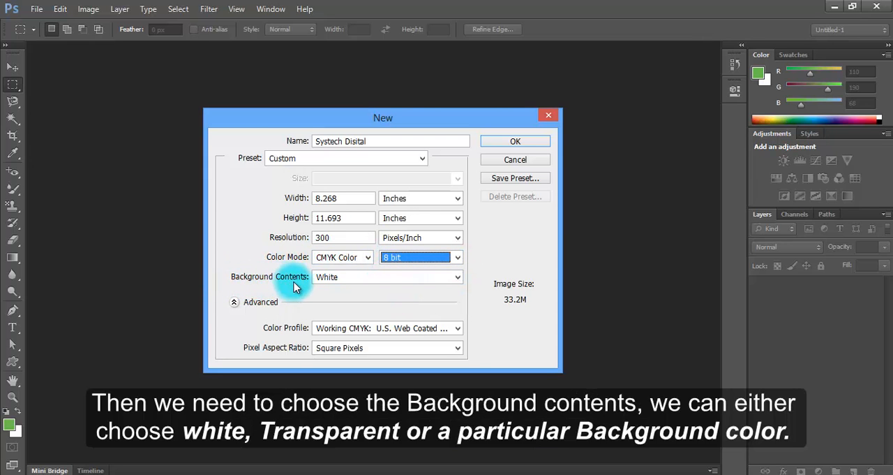
mouse_move(459, 279)
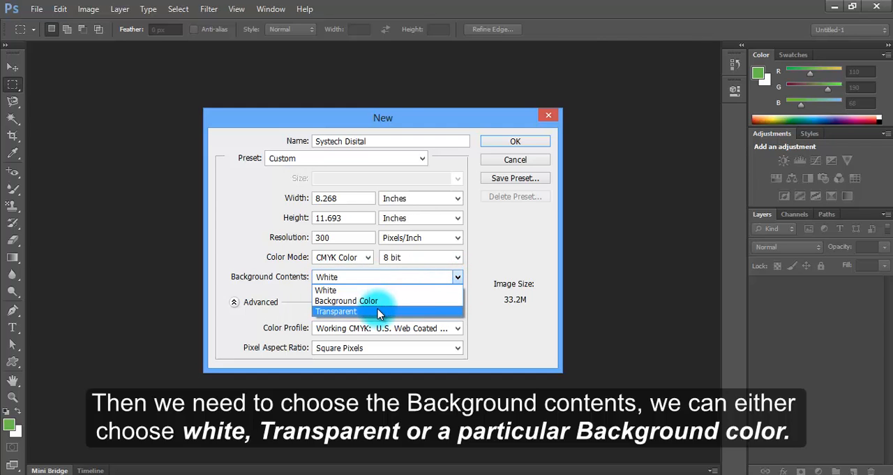
mouse_move(346, 300)
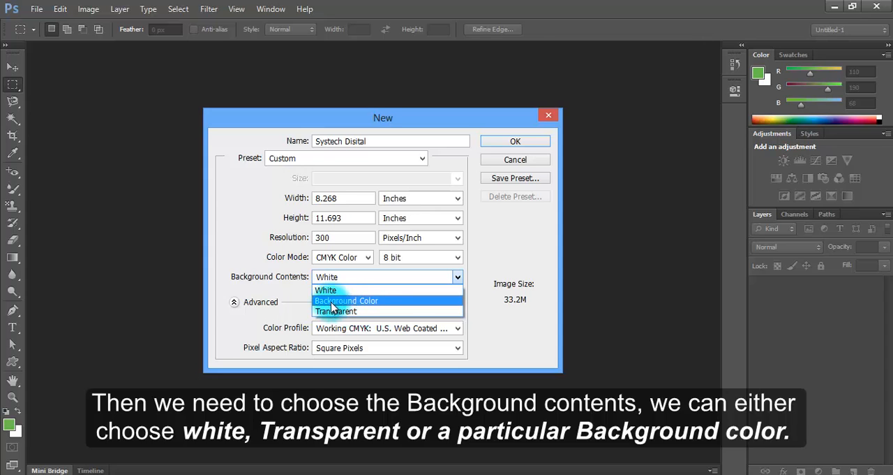
Keep White background contents and confirm to create the document.
left_click(326, 290)
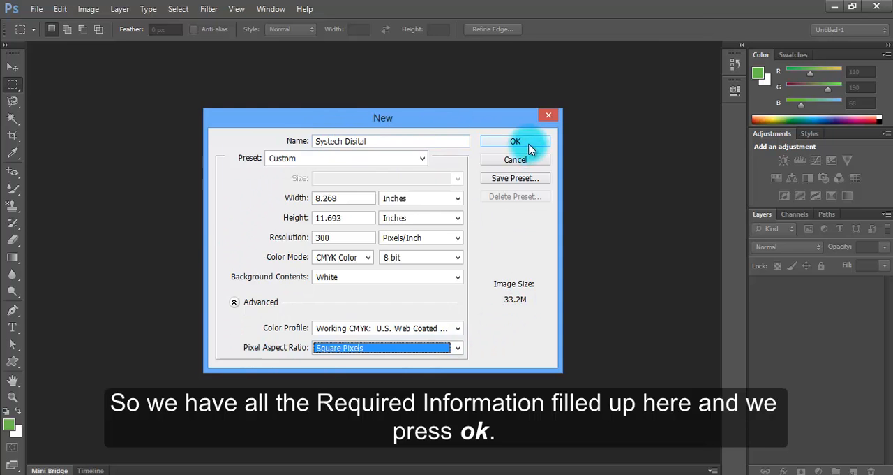
left_click(515, 141)
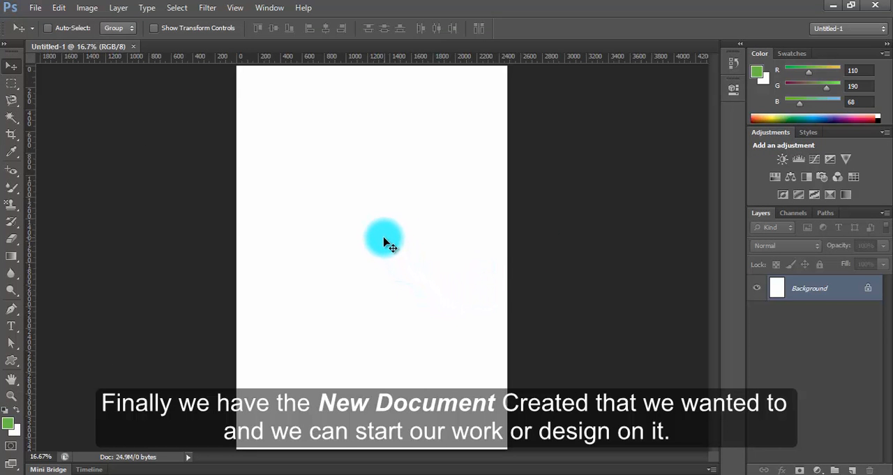
mouse_move(375, 173)
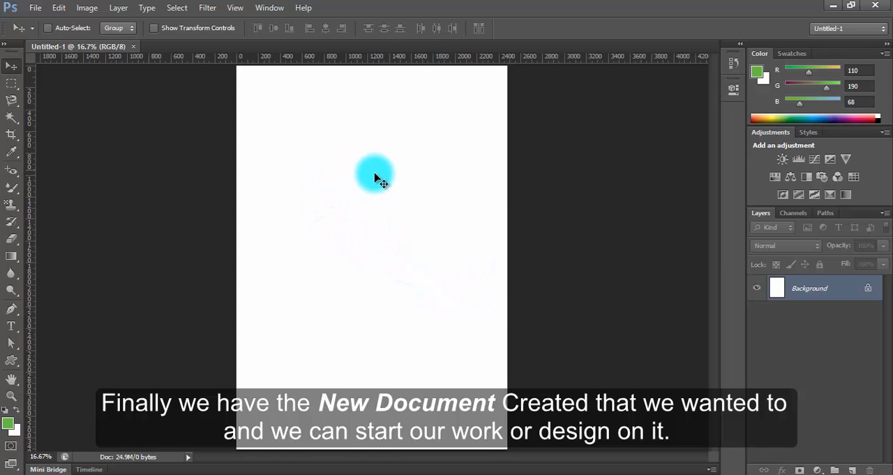
mouse_move(328, 274)
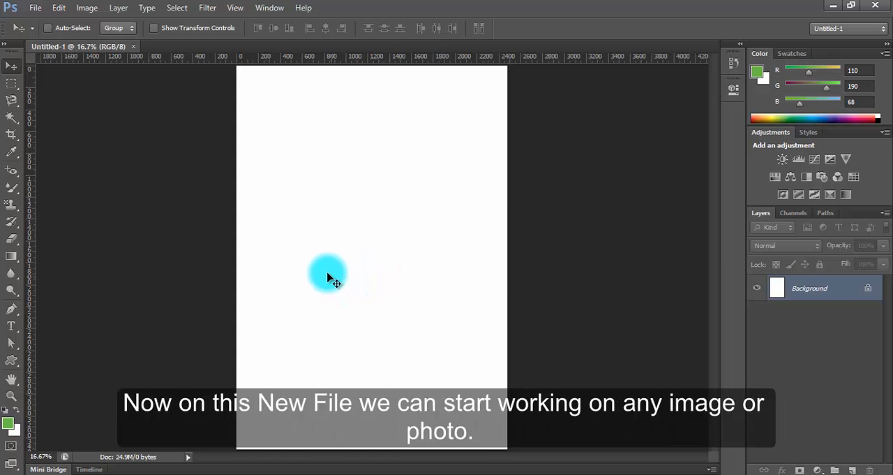
mouse_move(333, 237)
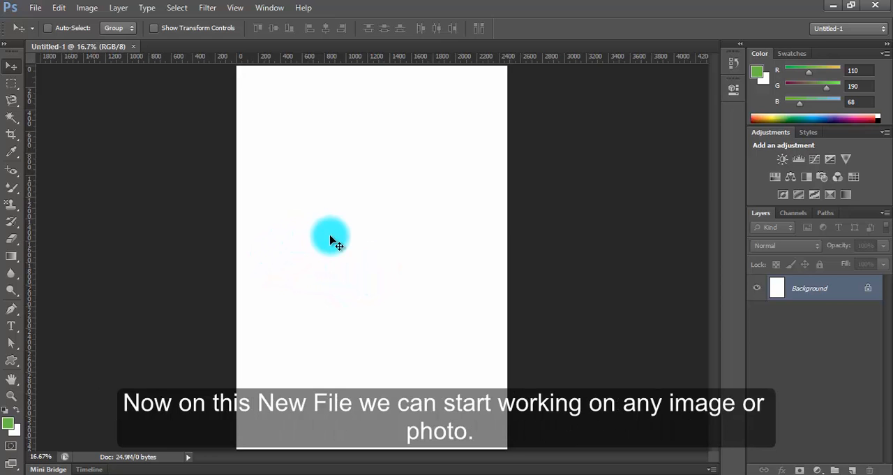
mouse_move(328, 259)
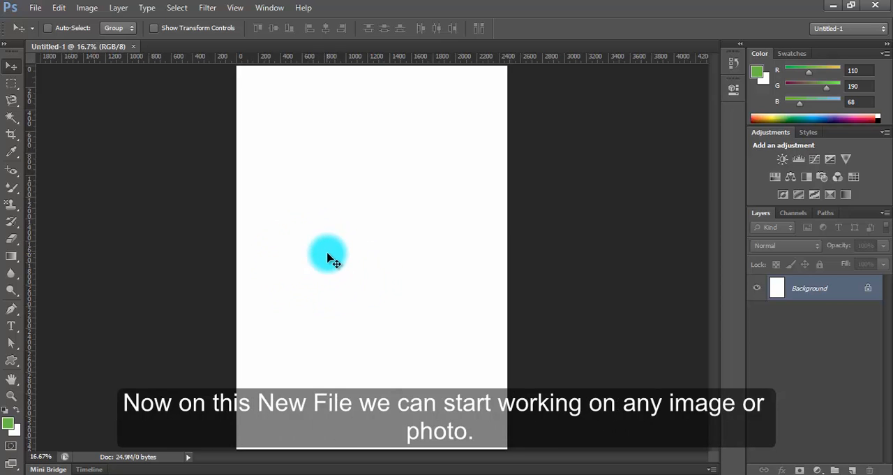
mouse_move(349, 238)
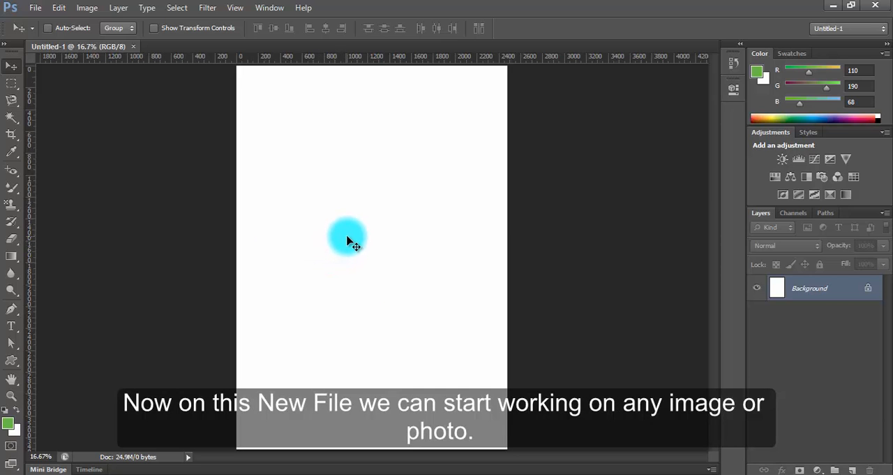
mouse_move(408, 213)
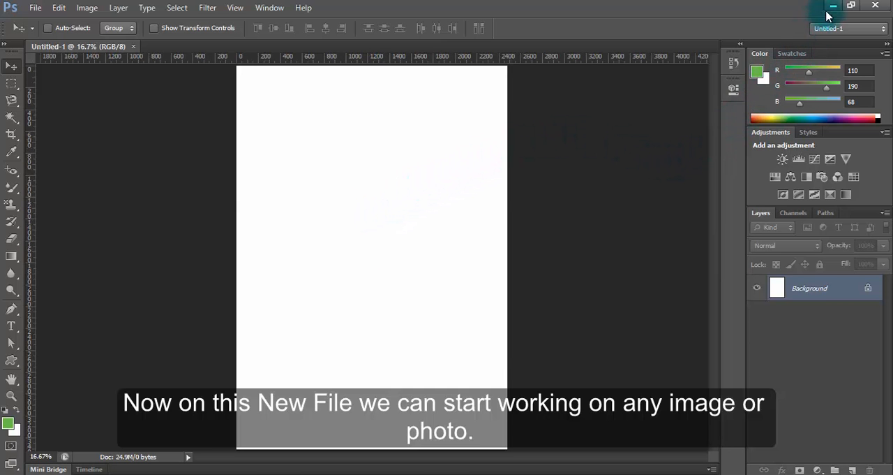
Minimize Photoshop to reveal the desktop.
left_click(832, 6)
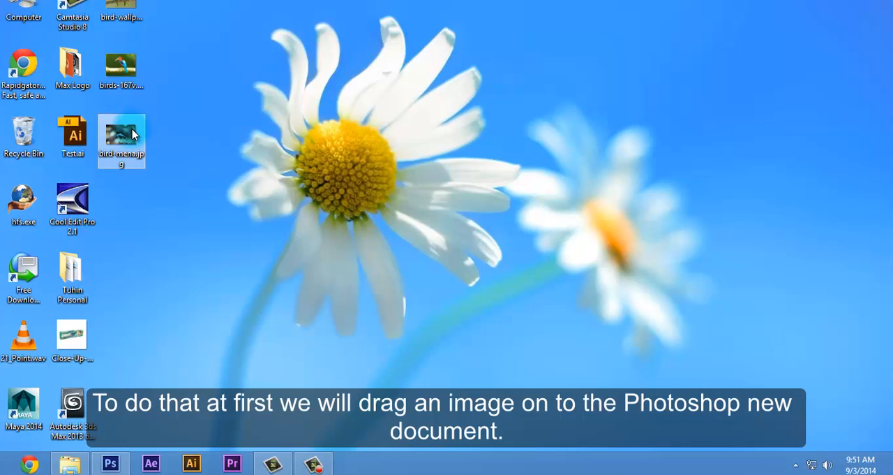
Drag bird-mena.jpg from the desktop onto the Photoshop canvas.
left_click_drag(122, 139, 138, 356)
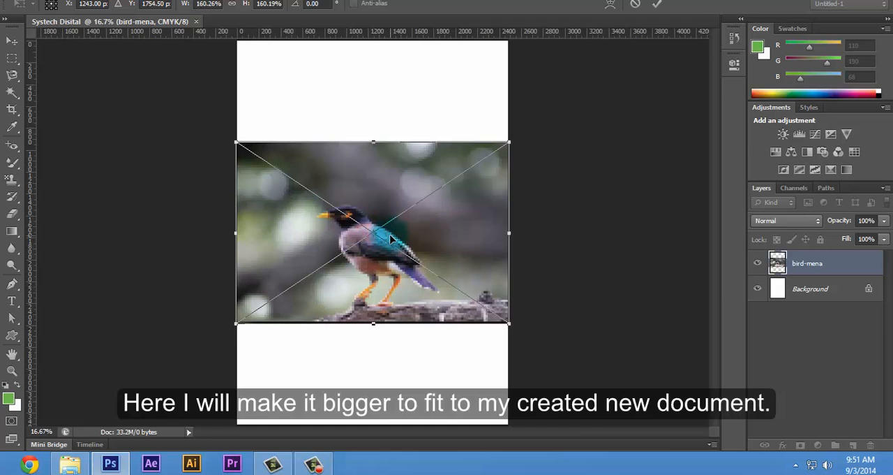
mouse_move(389, 239)
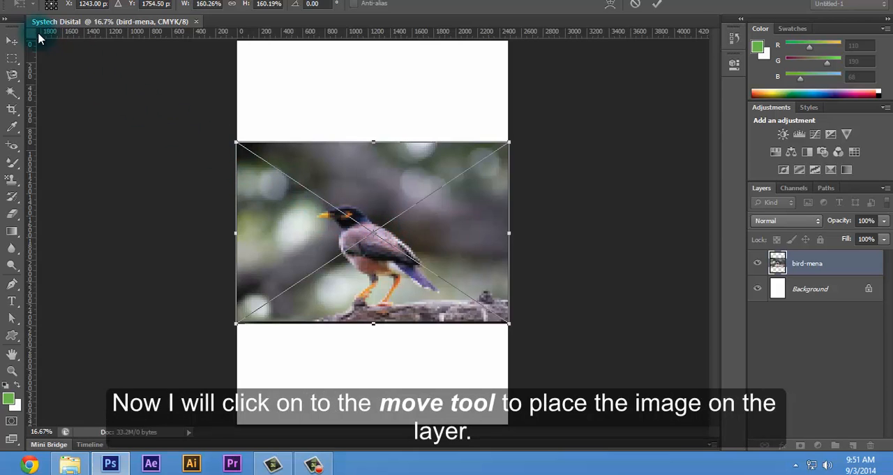
Commit the enlarged bird photo placement and rasterize the bird-mena layer.
left_click(12, 45)
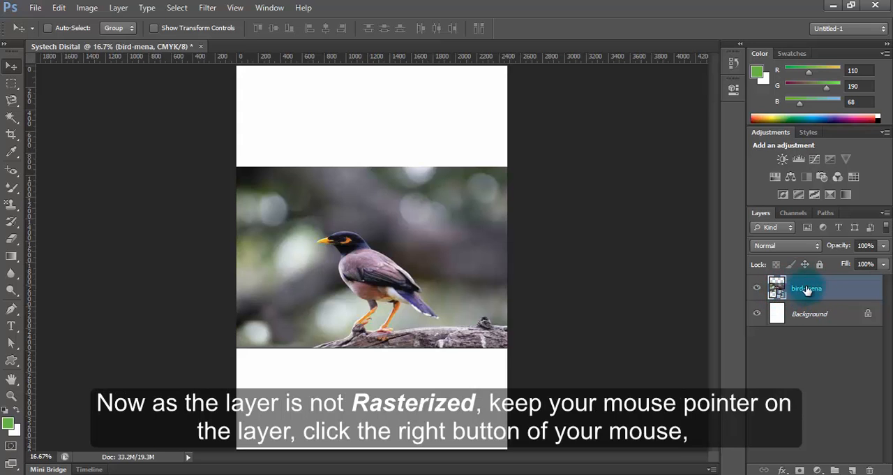
mouse_move(802, 289)
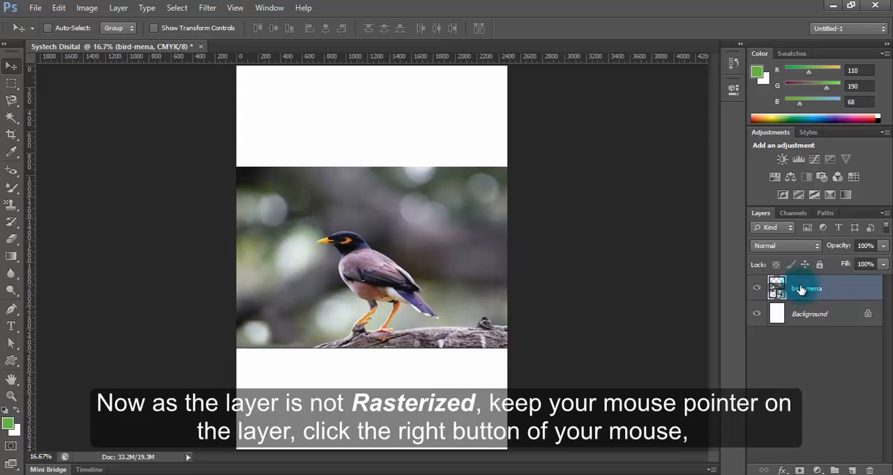
mouse_move(850, 292)
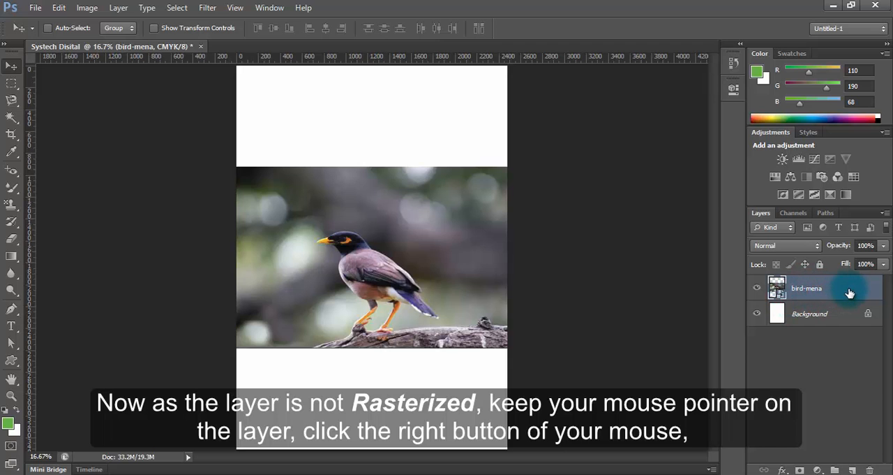
right_click(846, 291)
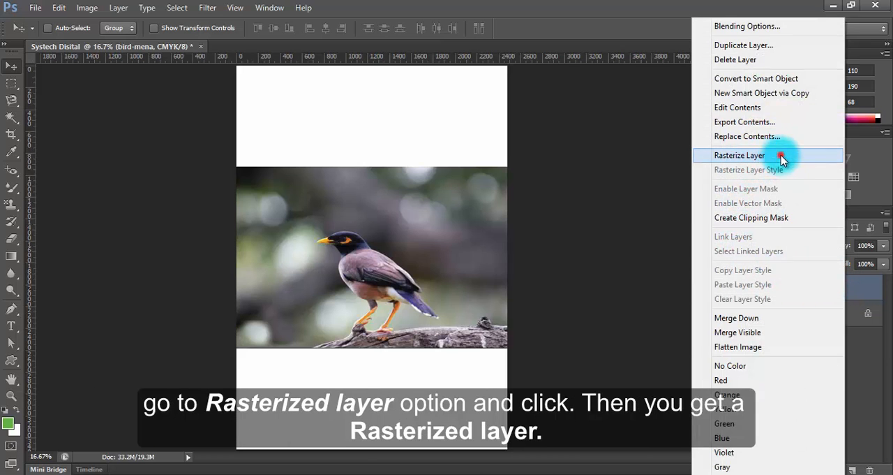
left_click(740, 155)
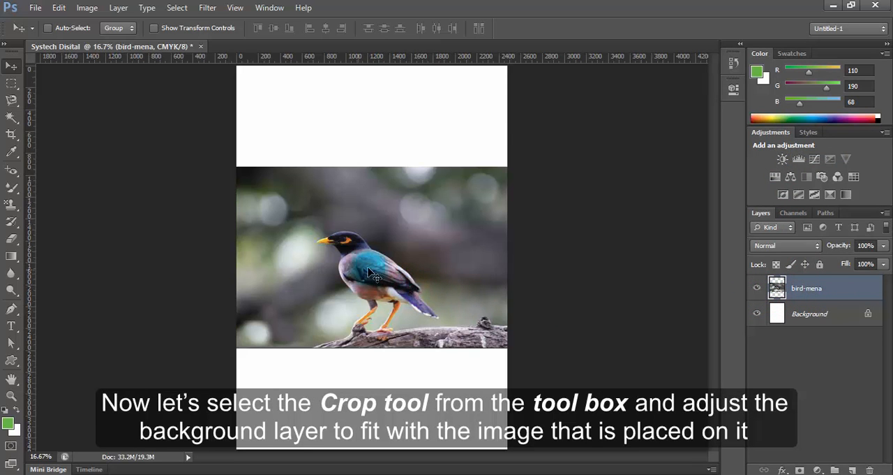
Crop the canvas top and bottom edges to the bird photo's edges and confirm.
left_click(11, 135)
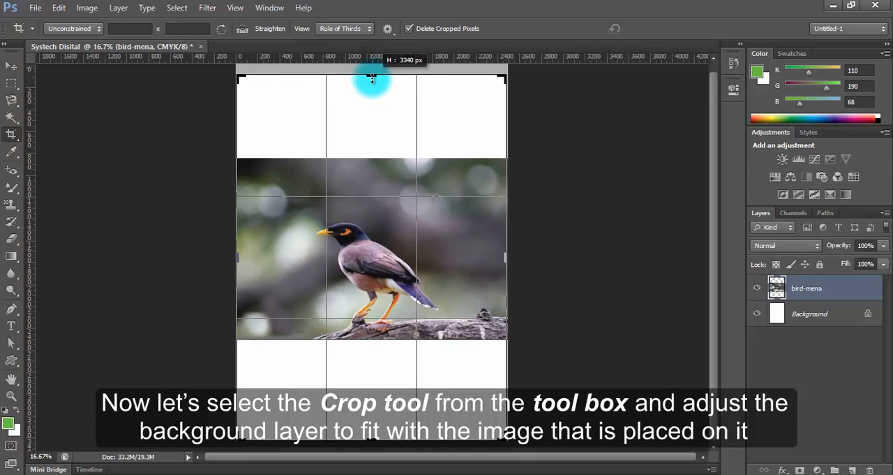
left_click_drag(372, 76, 372, 108)
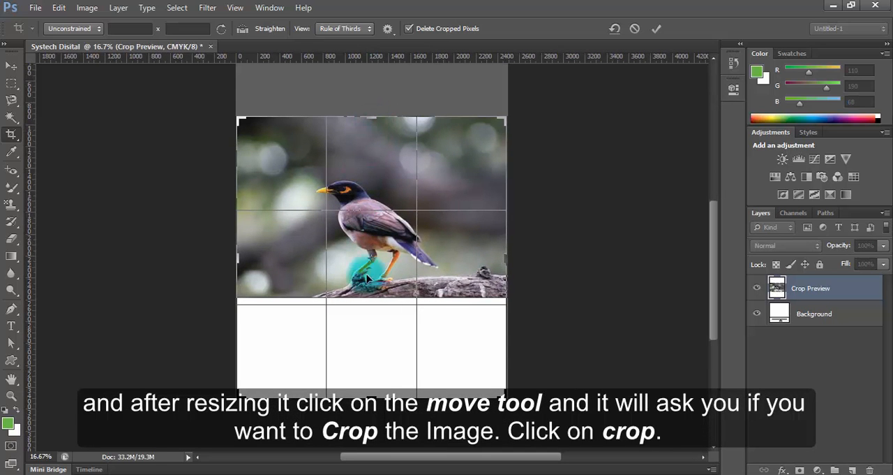
left_click_drag(372, 279, 372, 372)
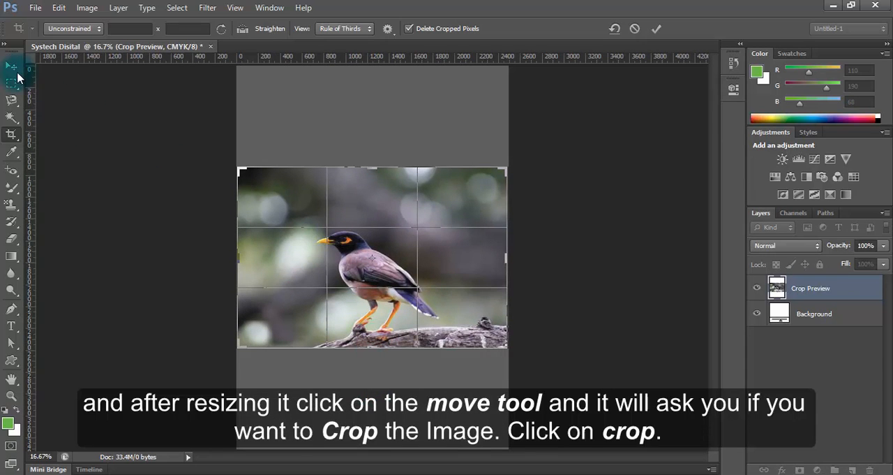
left_click(11, 66)
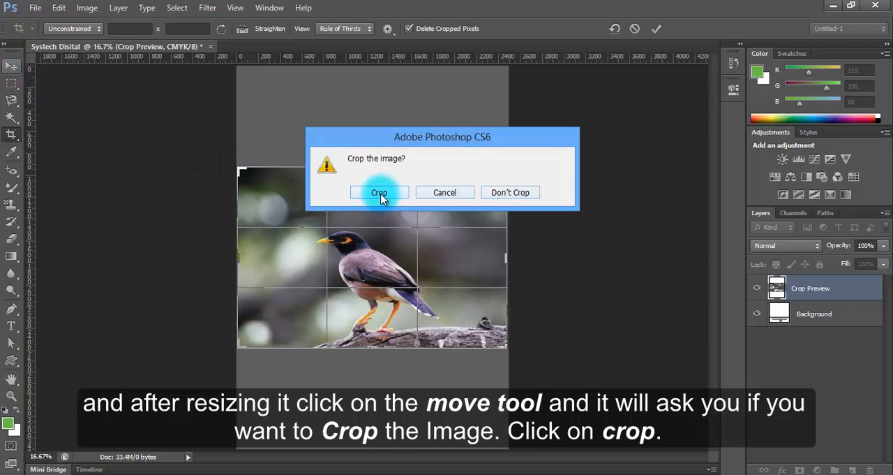
left_click(379, 192)
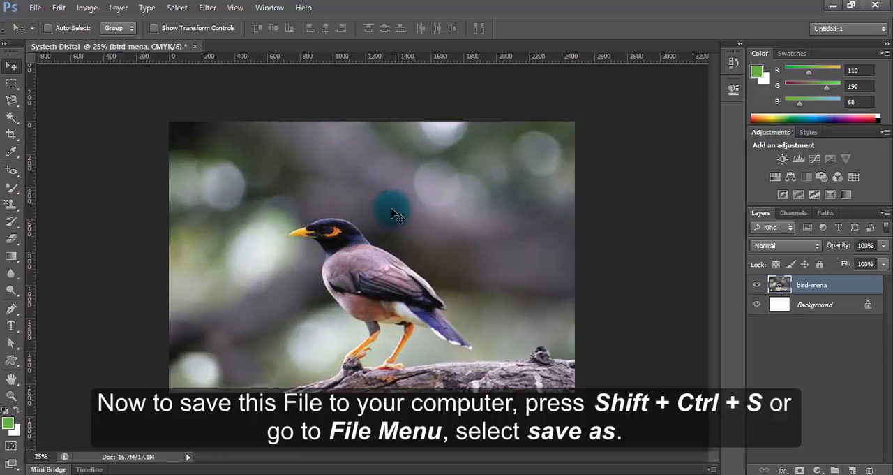
mouse_move(28, 19)
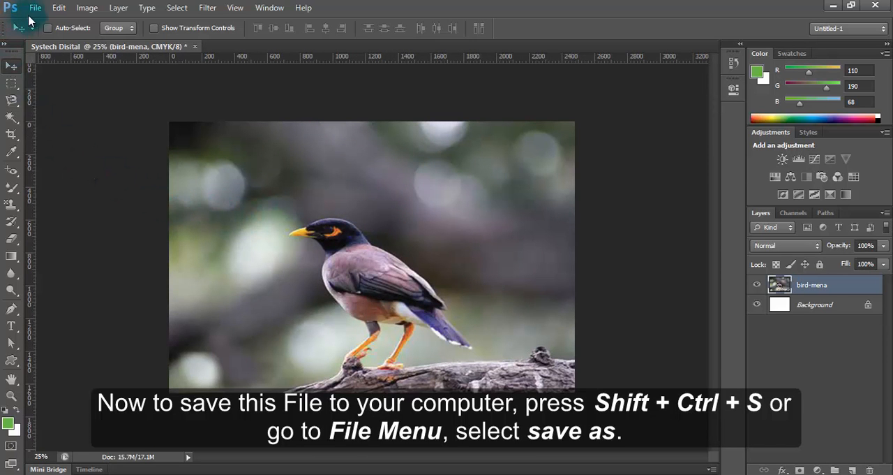
Start Save As with the Desktop chosen as the save location.
left_click(34, 7)
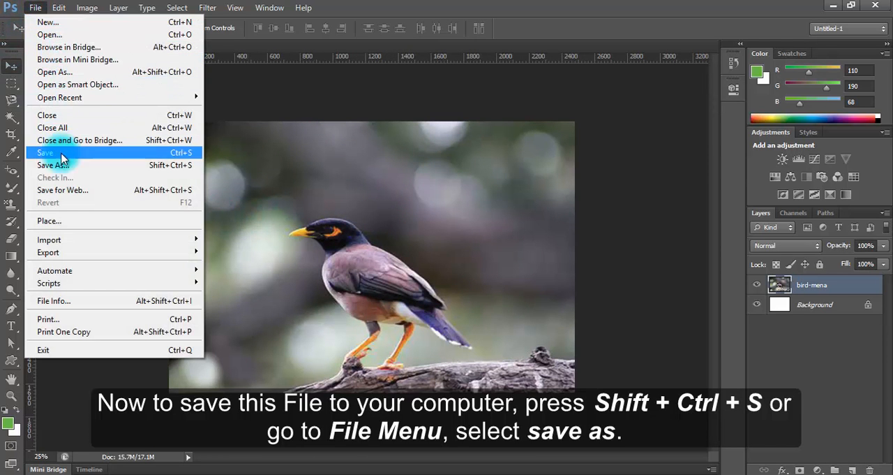
left_click(52, 164)
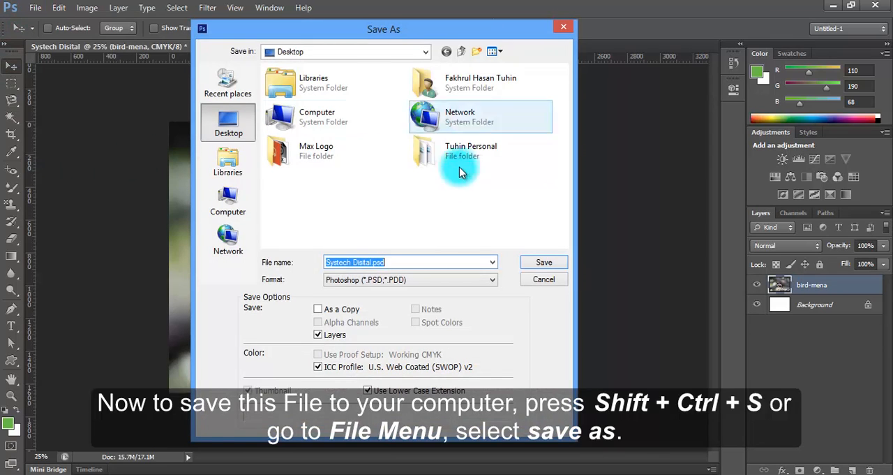
left_click(228, 122)
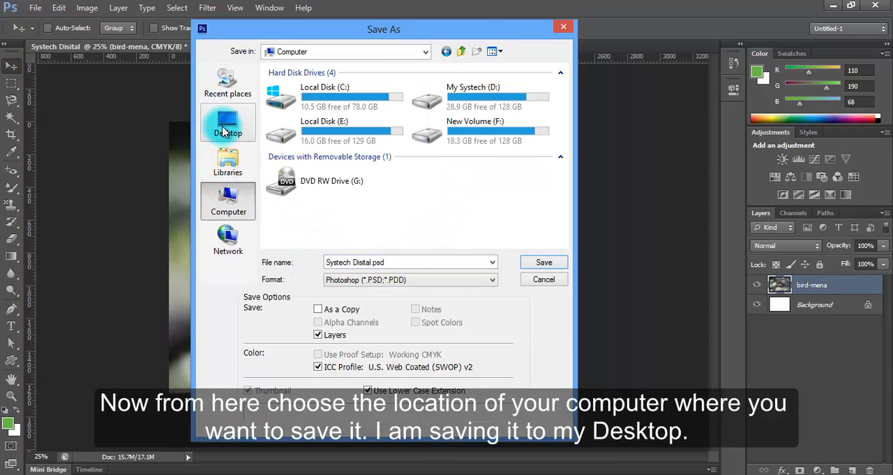
left_click(227, 122)
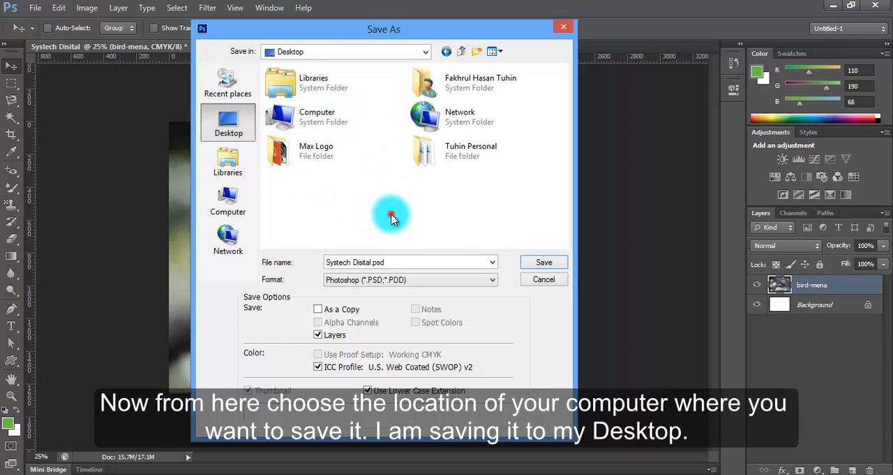
mouse_move(391, 250)
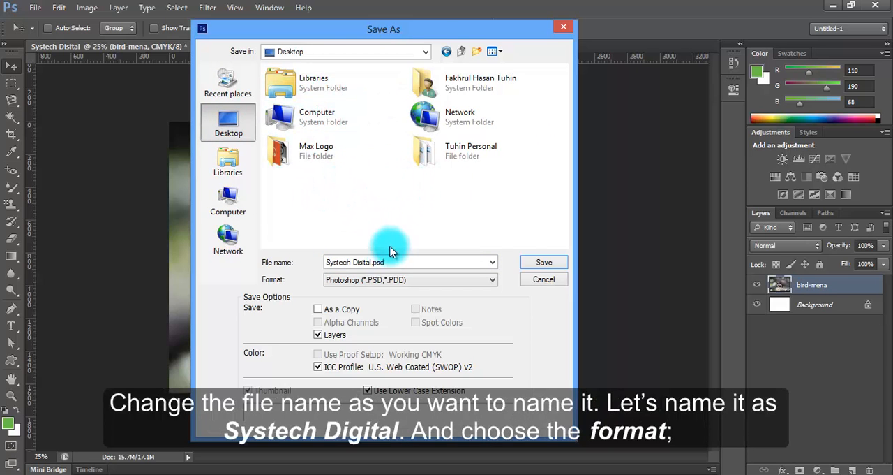
Name the file 'Systech Digital' and show the format choices.
left_click(409, 261)
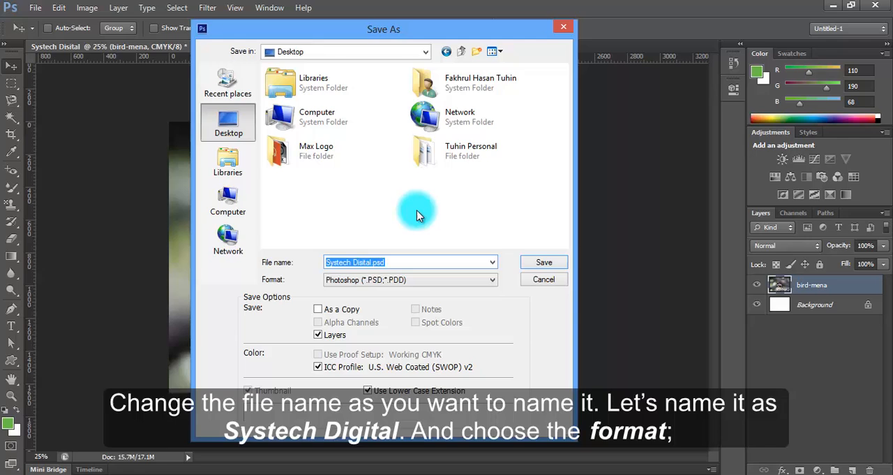
type("S")
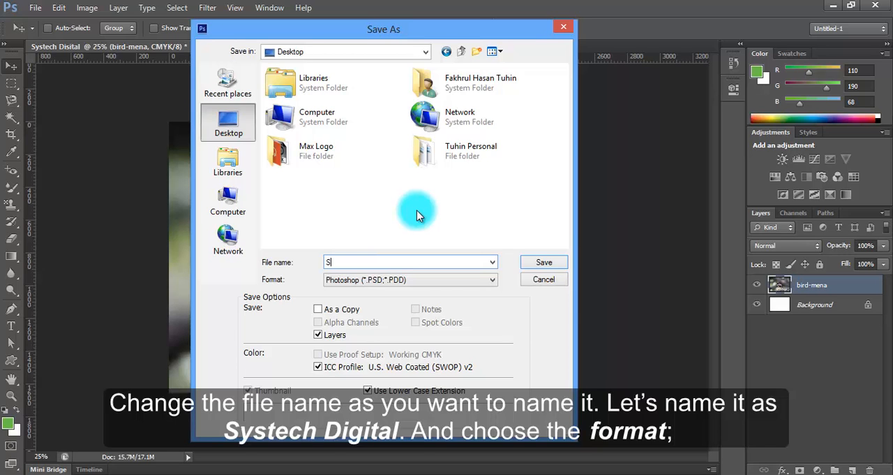
type("ystech")
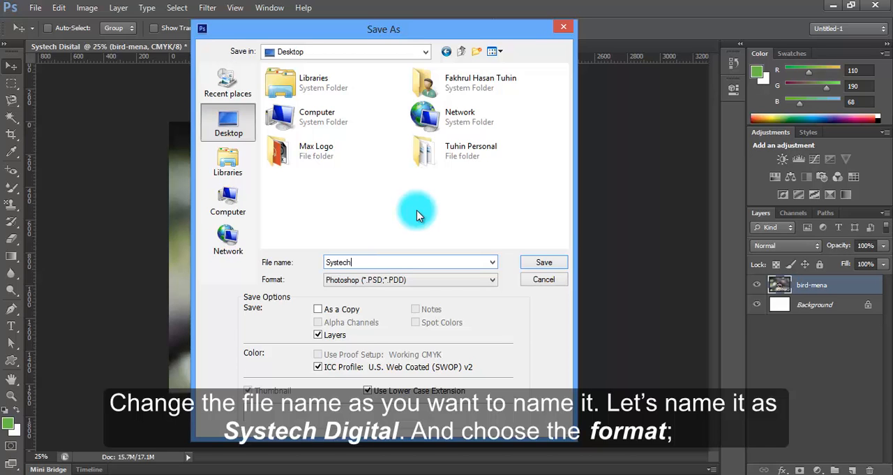
type("Digital")
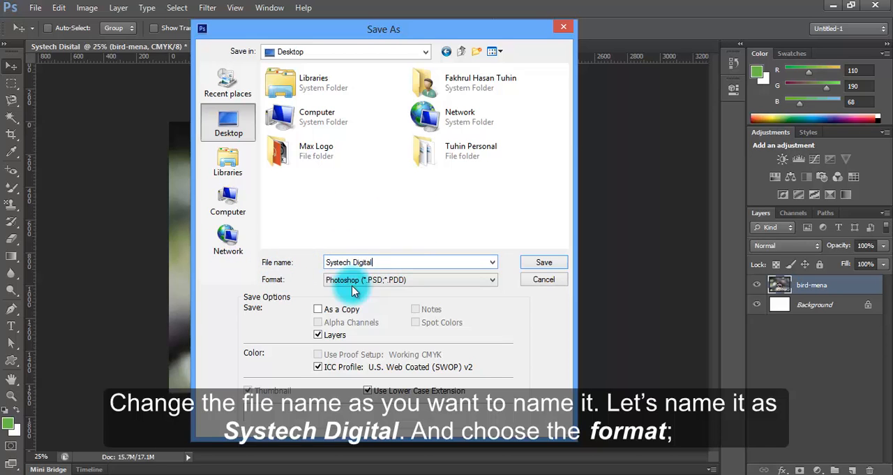
left_click(410, 279)
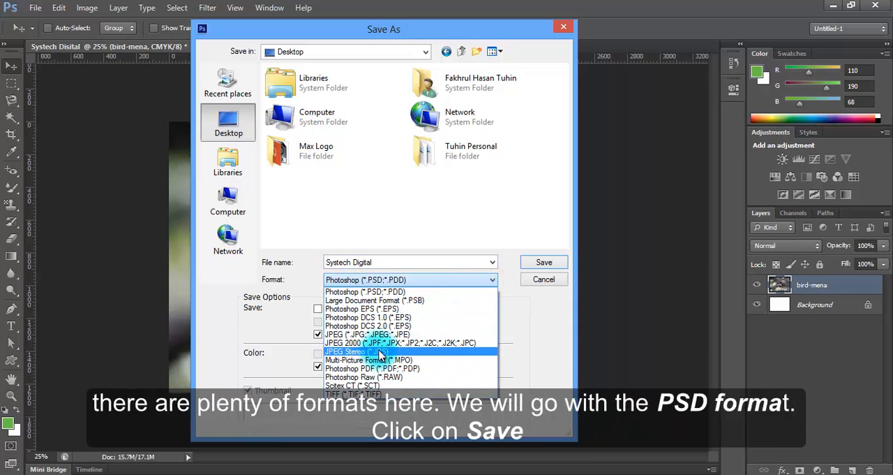
Save as Photoshop (*.PSD), accepting the default compatibility options.
left_click(365, 291)
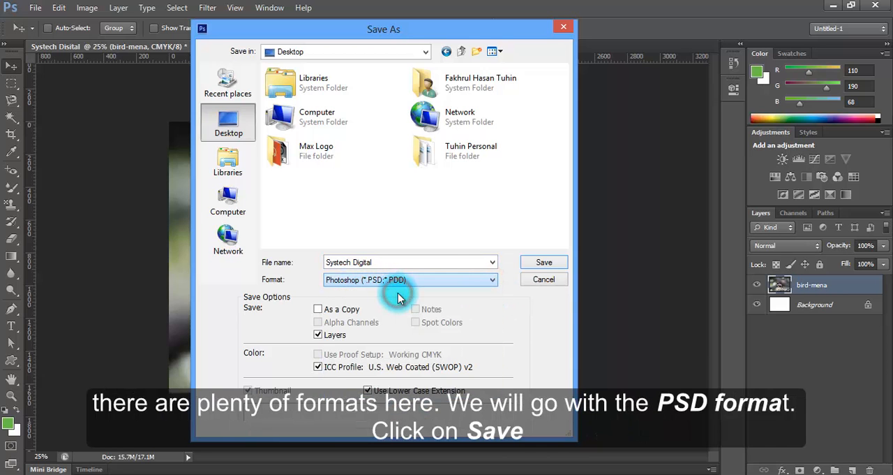
mouse_move(344, 389)
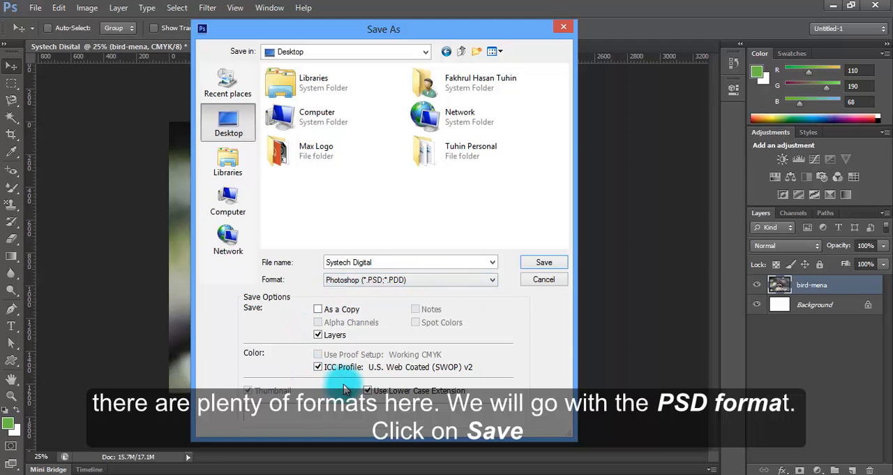
left_click(543, 262)
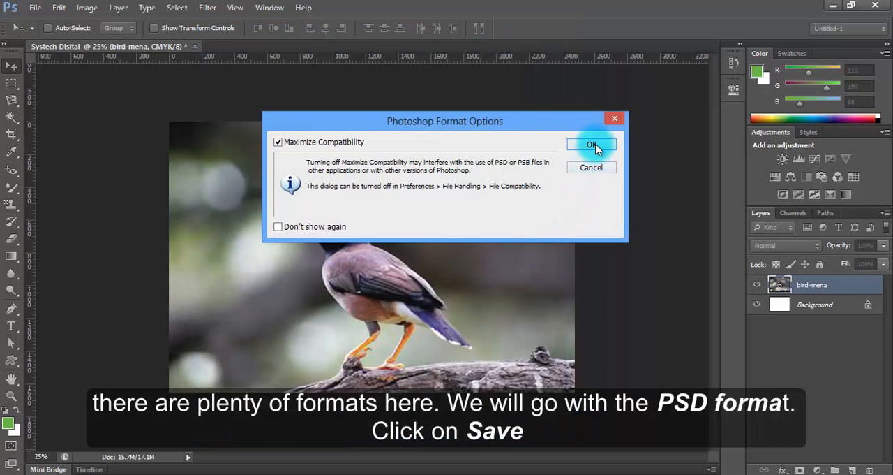
left_click(592, 145)
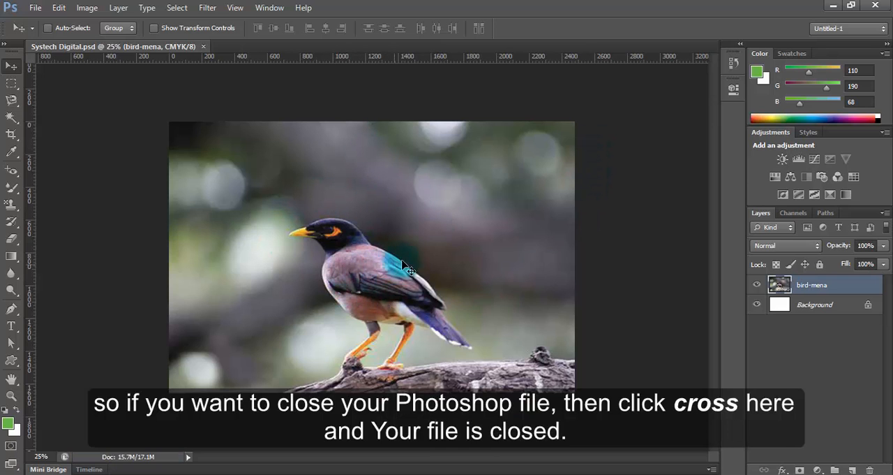
mouse_move(513, 192)
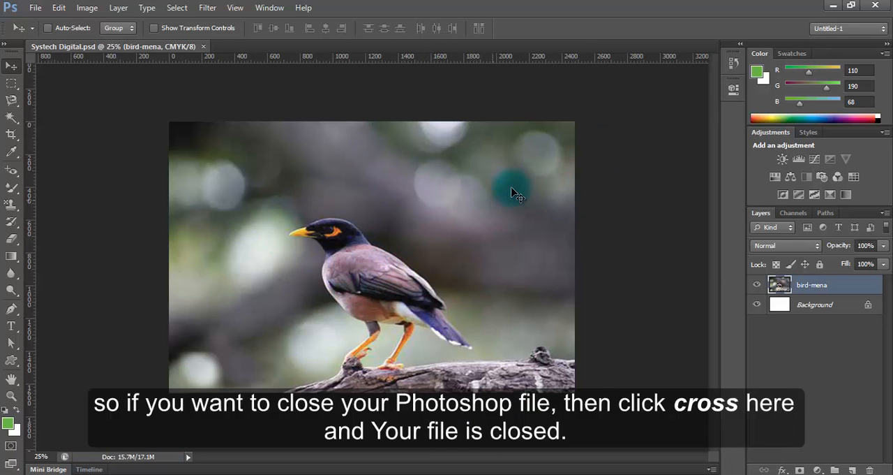
Close Photoshop, refresh the desktop, and reopen Systech Digital.psd.
left_click(875, 8)
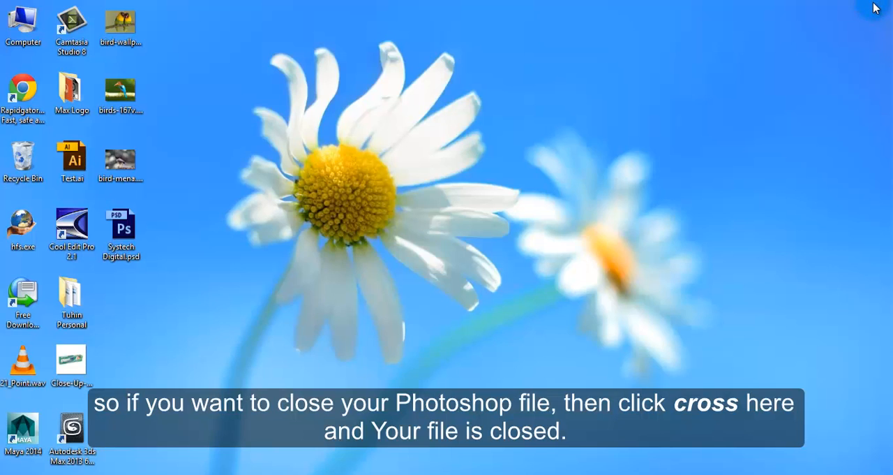
mouse_move(491, 70)
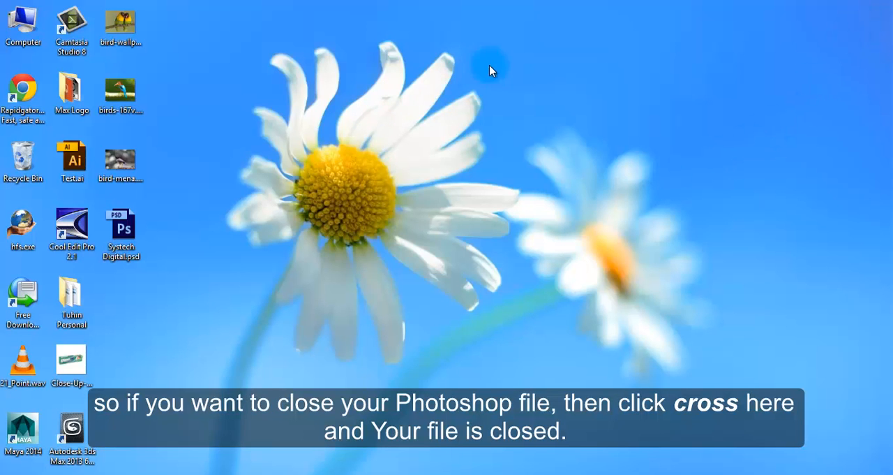
mouse_move(486, 173)
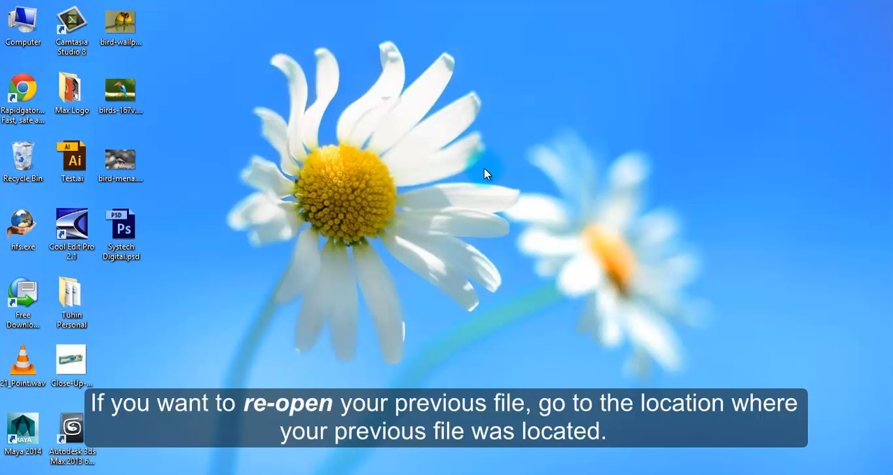
mouse_move(273, 282)
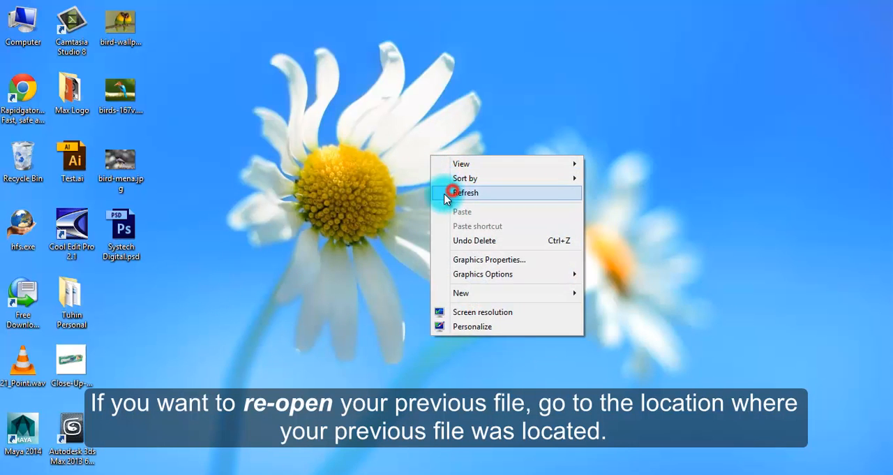
left_click(467, 192)
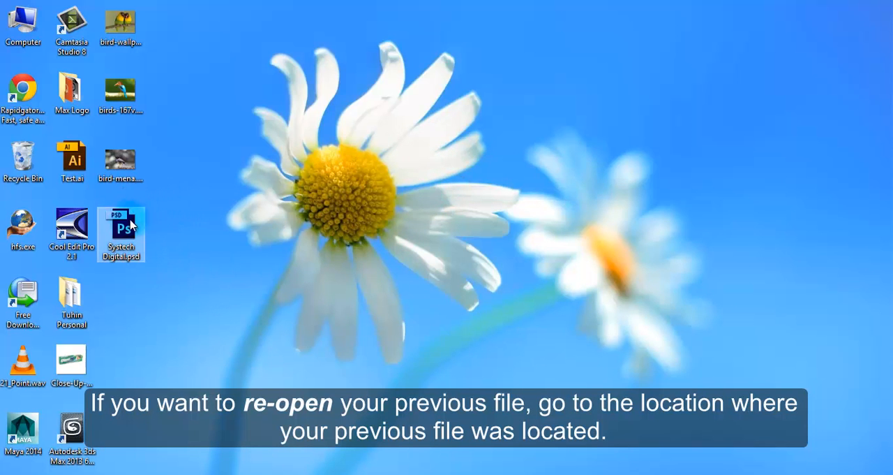
mouse_move(122, 231)
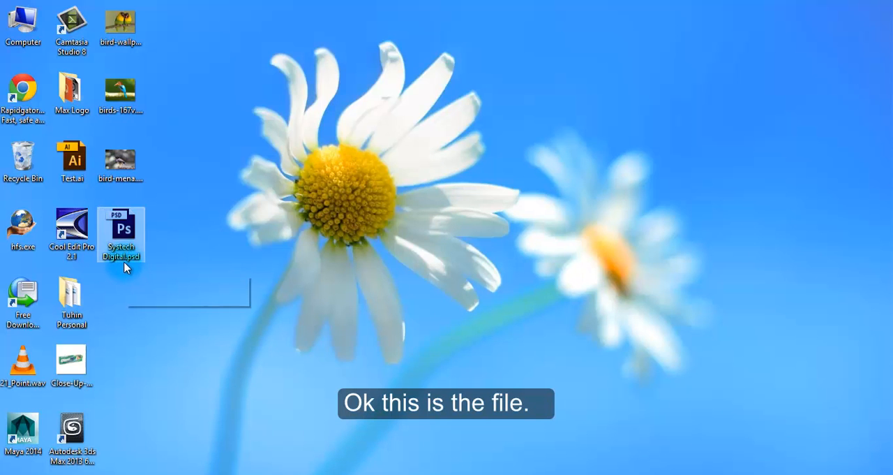
mouse_move(121, 231)
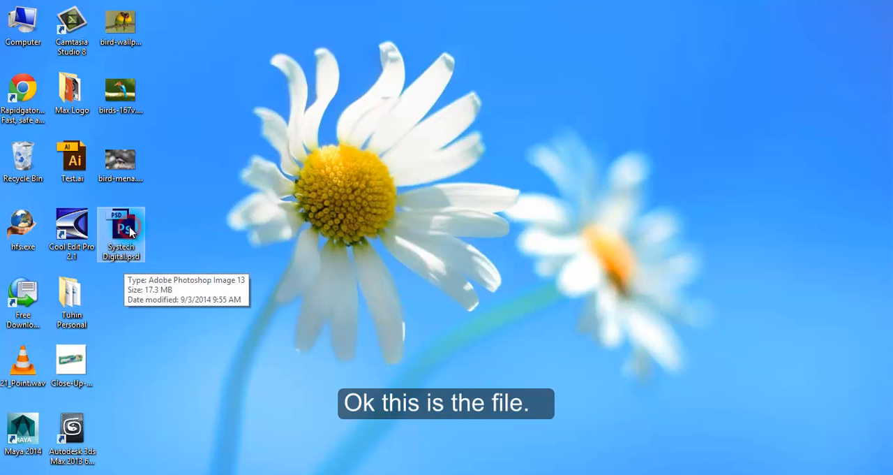
double_click(121, 227)
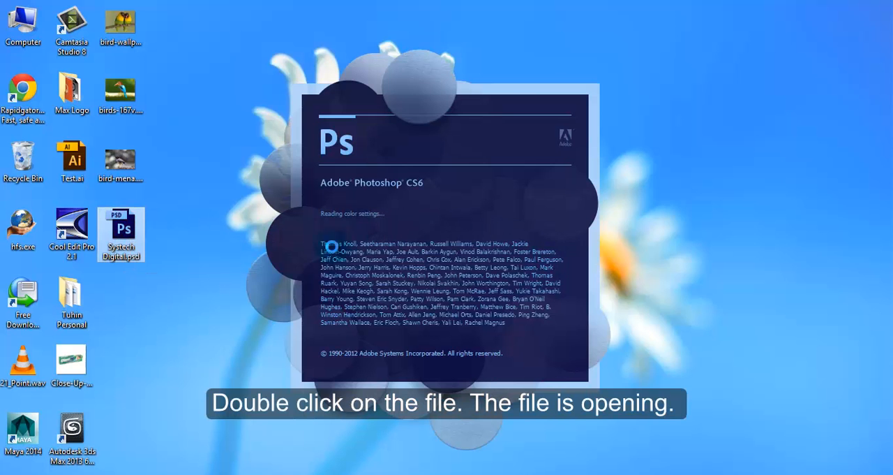
mouse_move(614, 274)
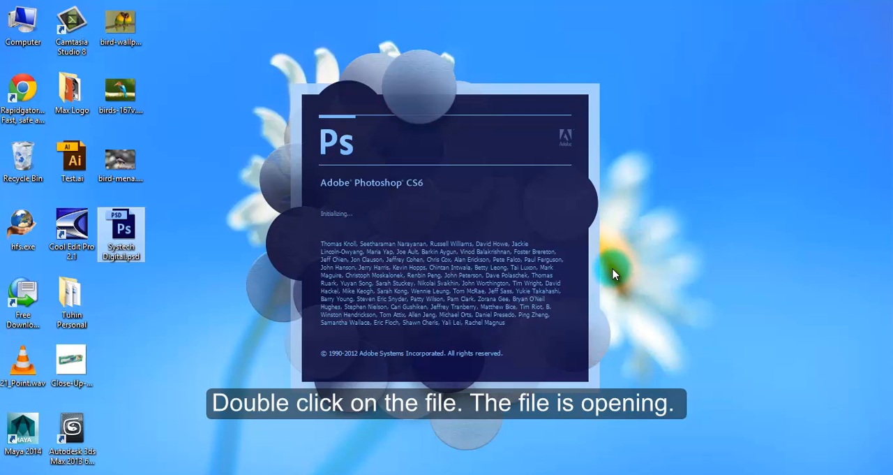